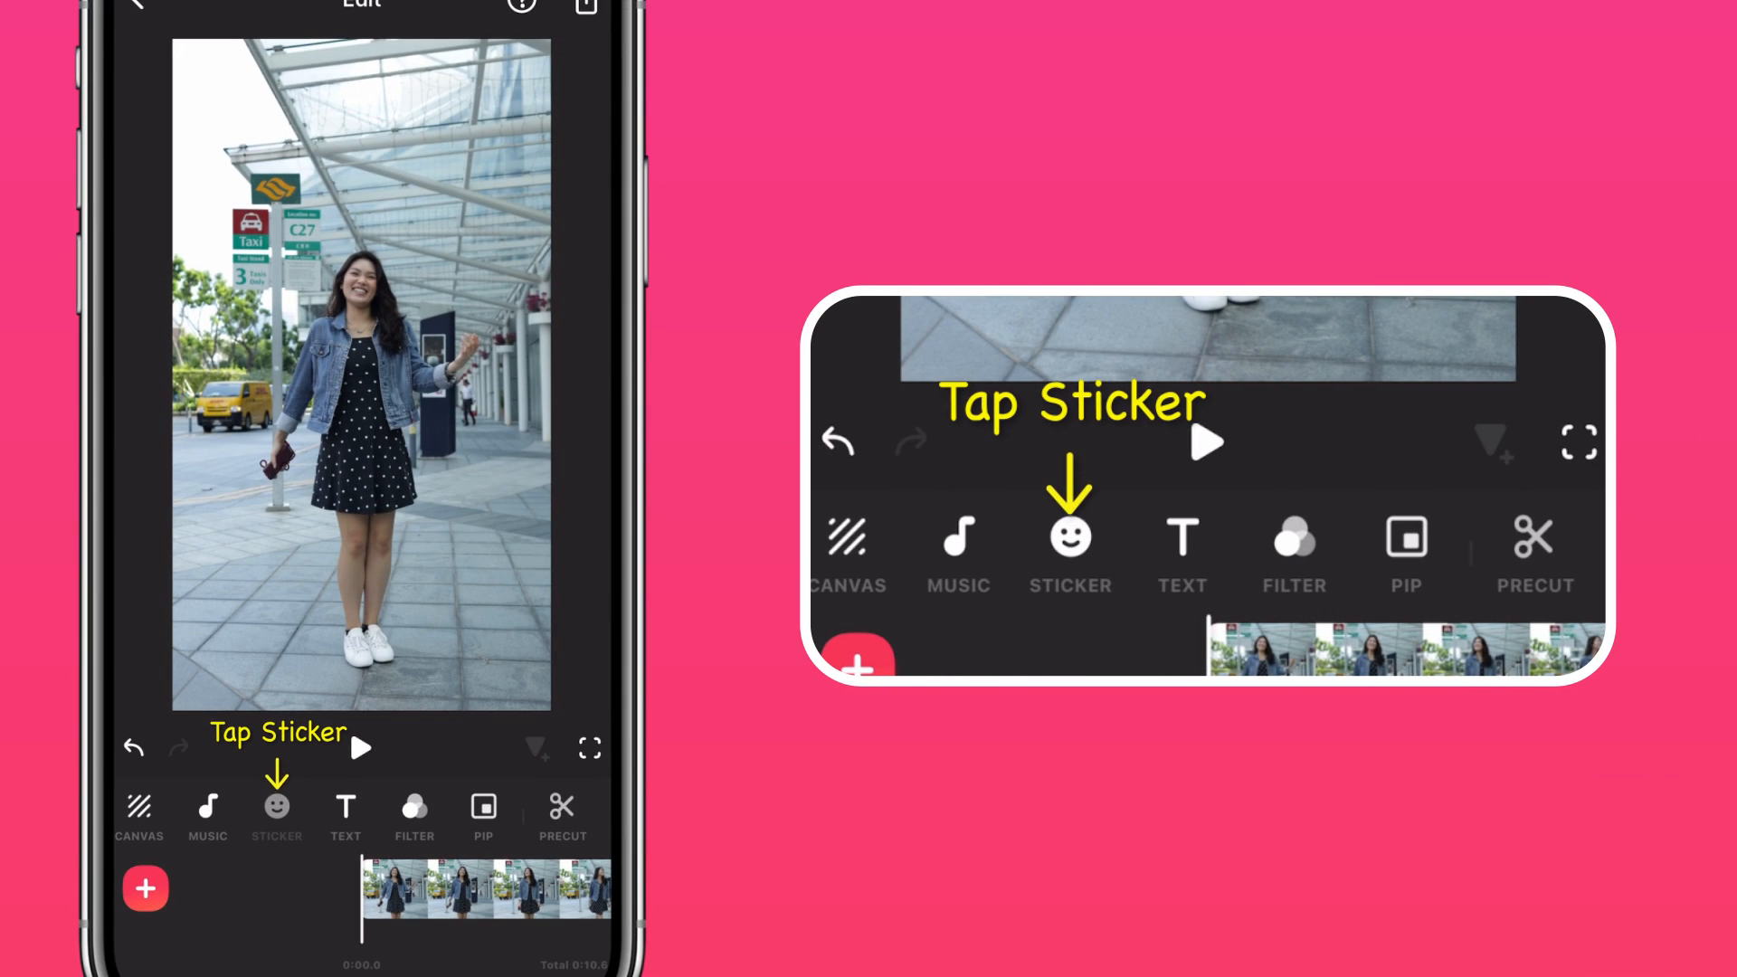
Add a square Mosaic detail sticker to the walking clip
click(276, 803)
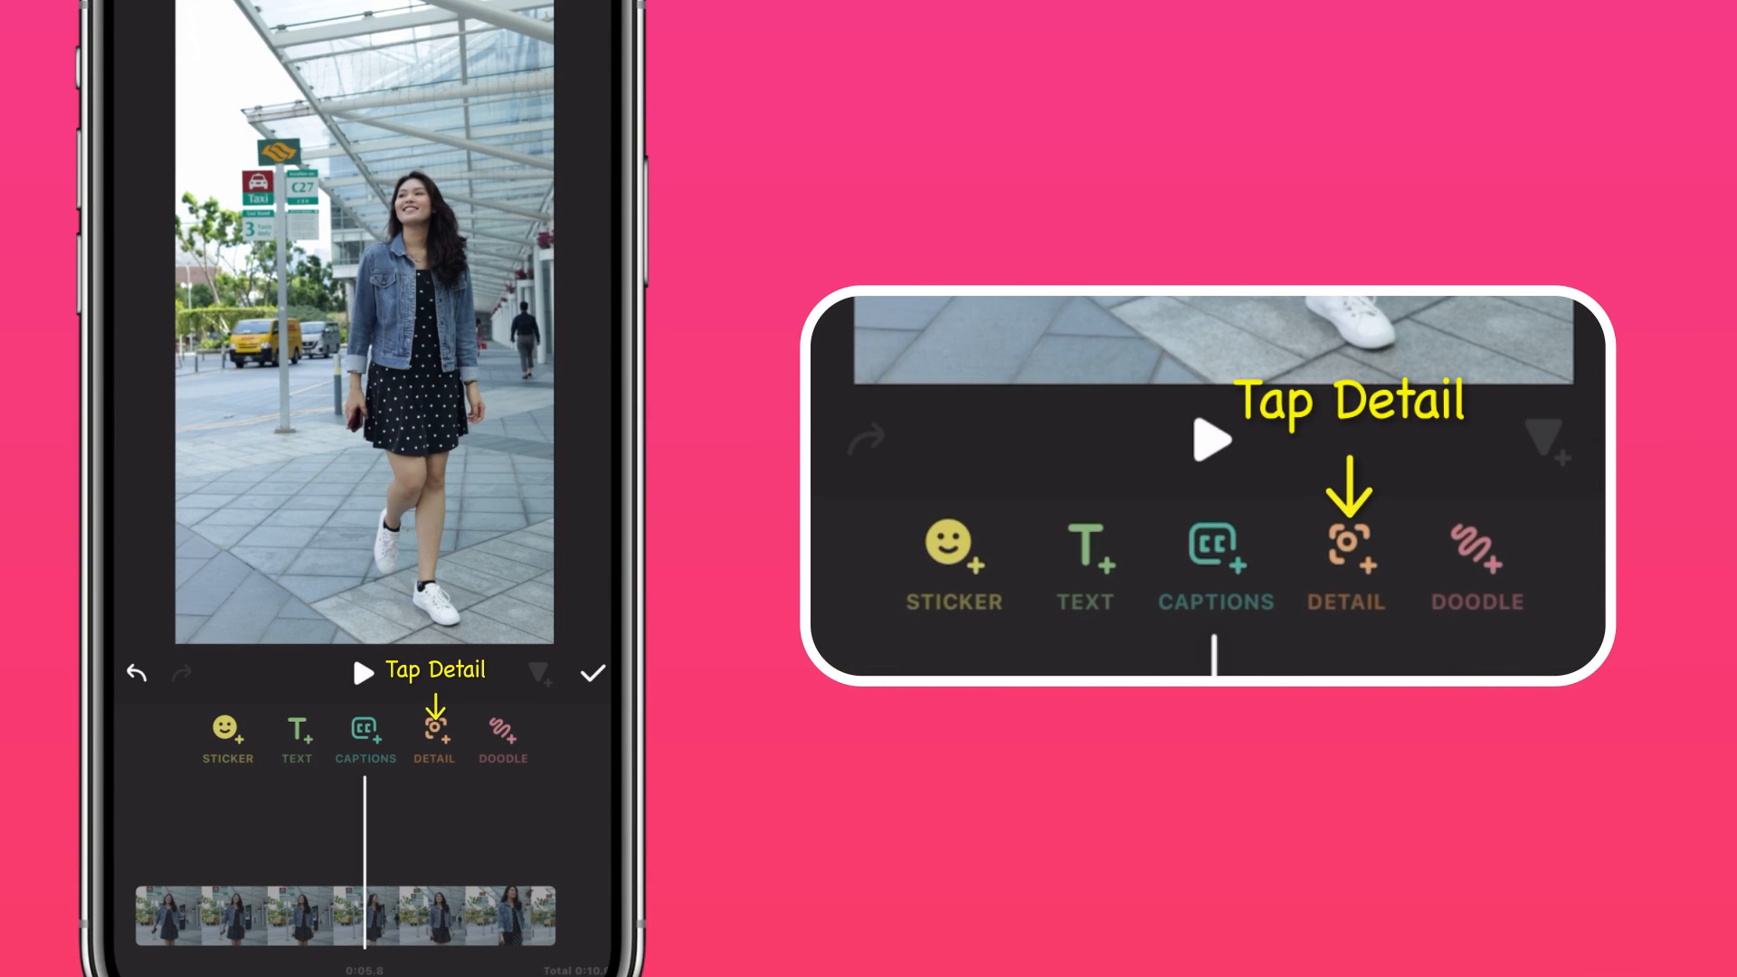
click(433, 732)
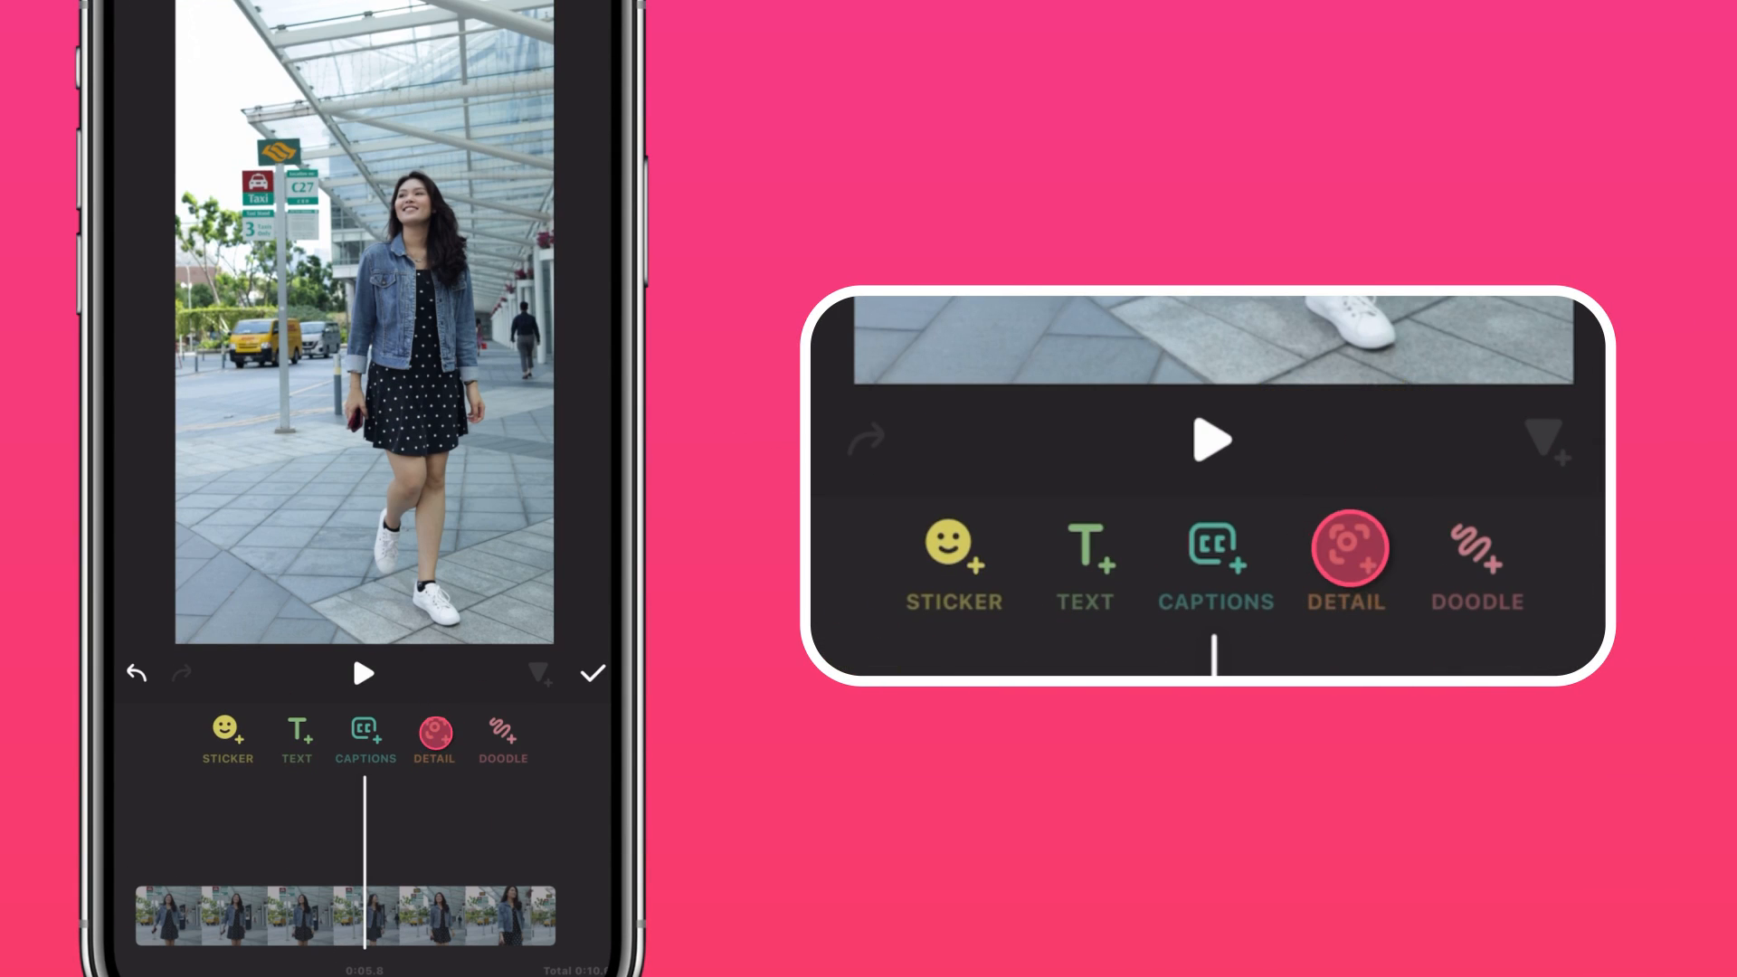
click(433, 739)
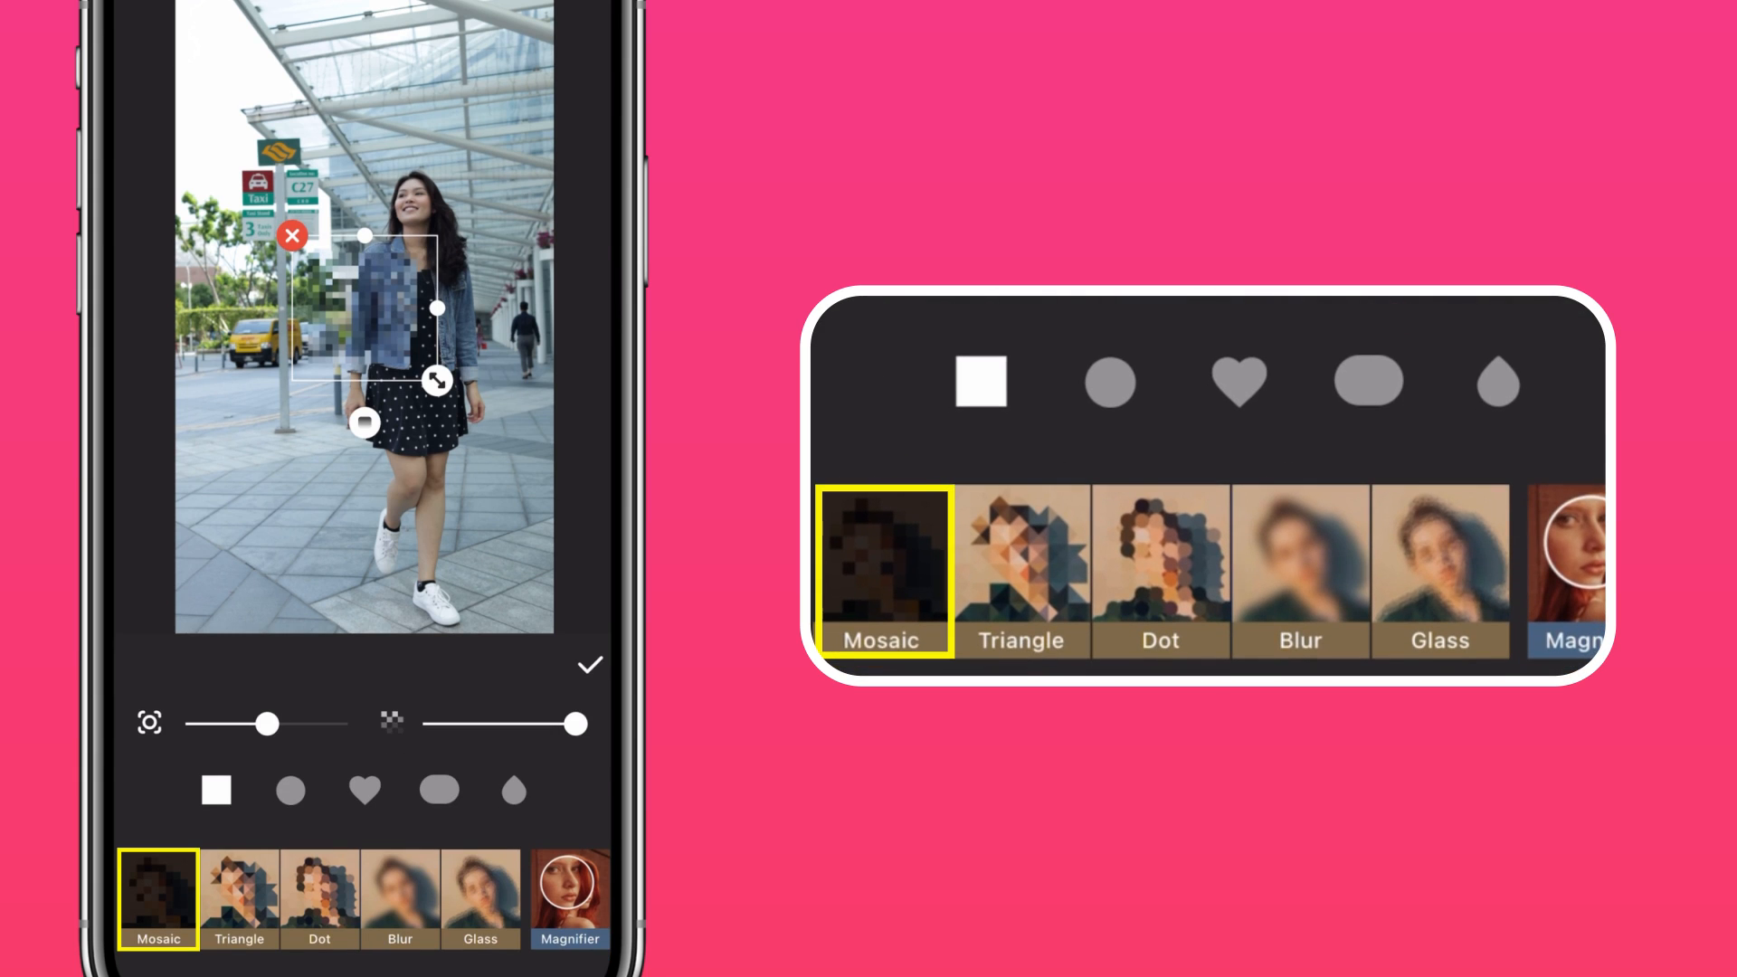
click(216, 789)
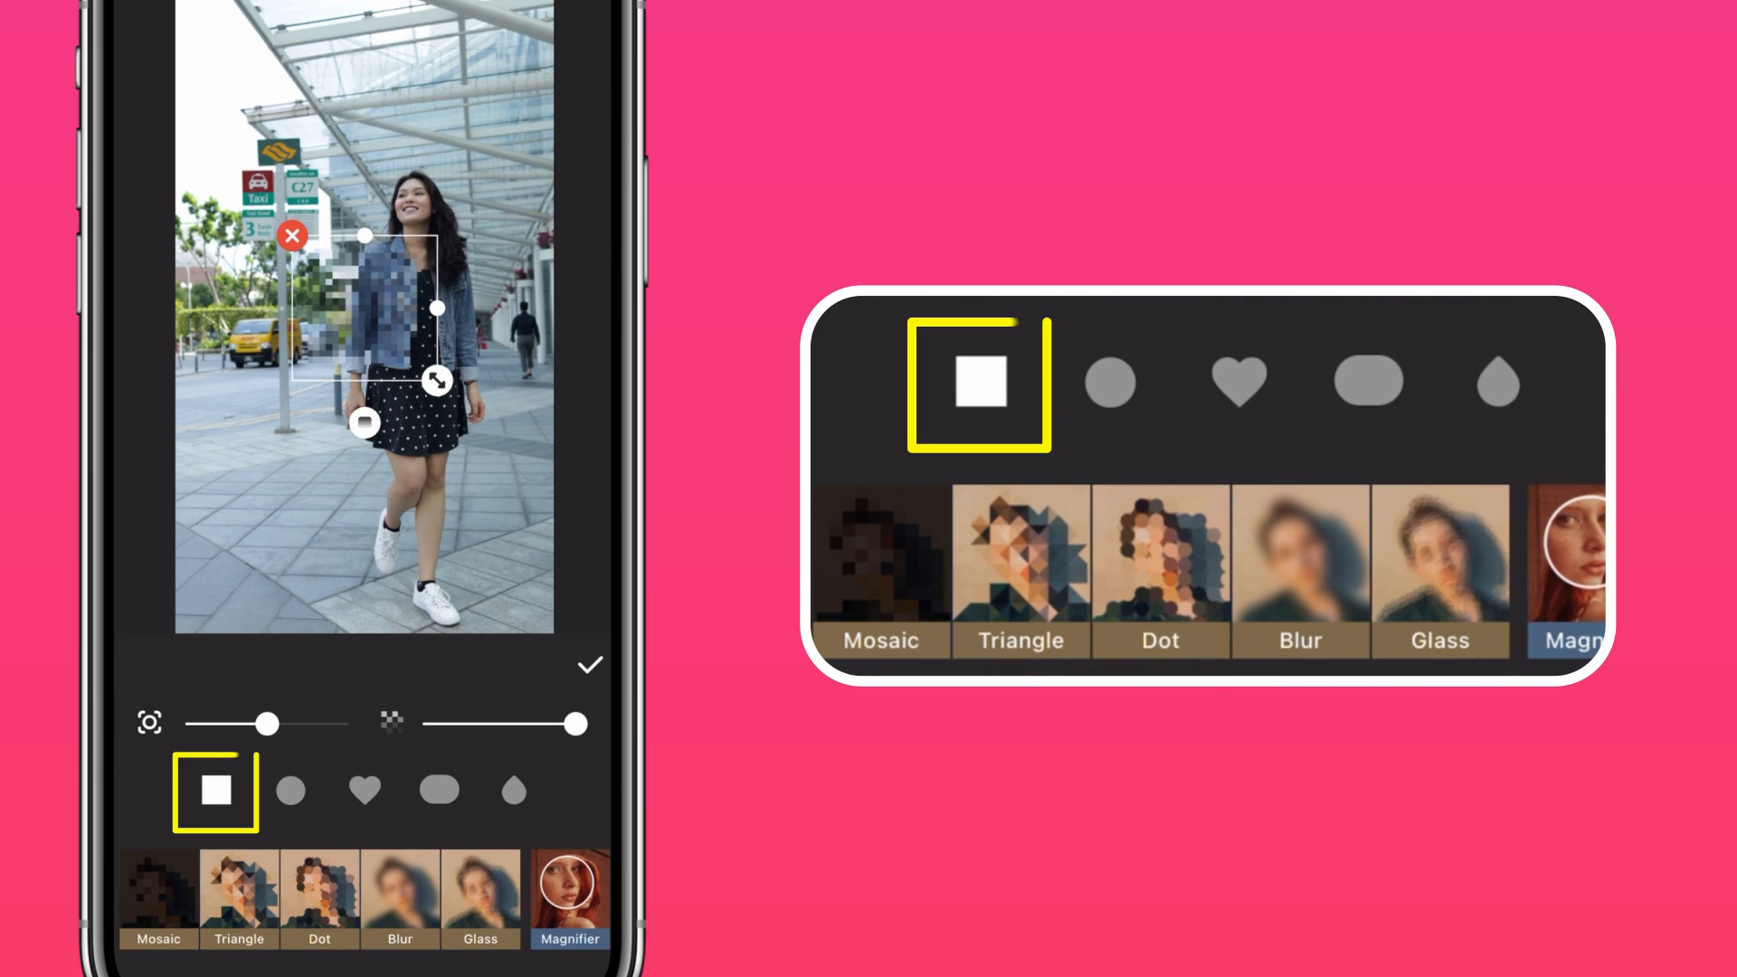
click(216, 789)
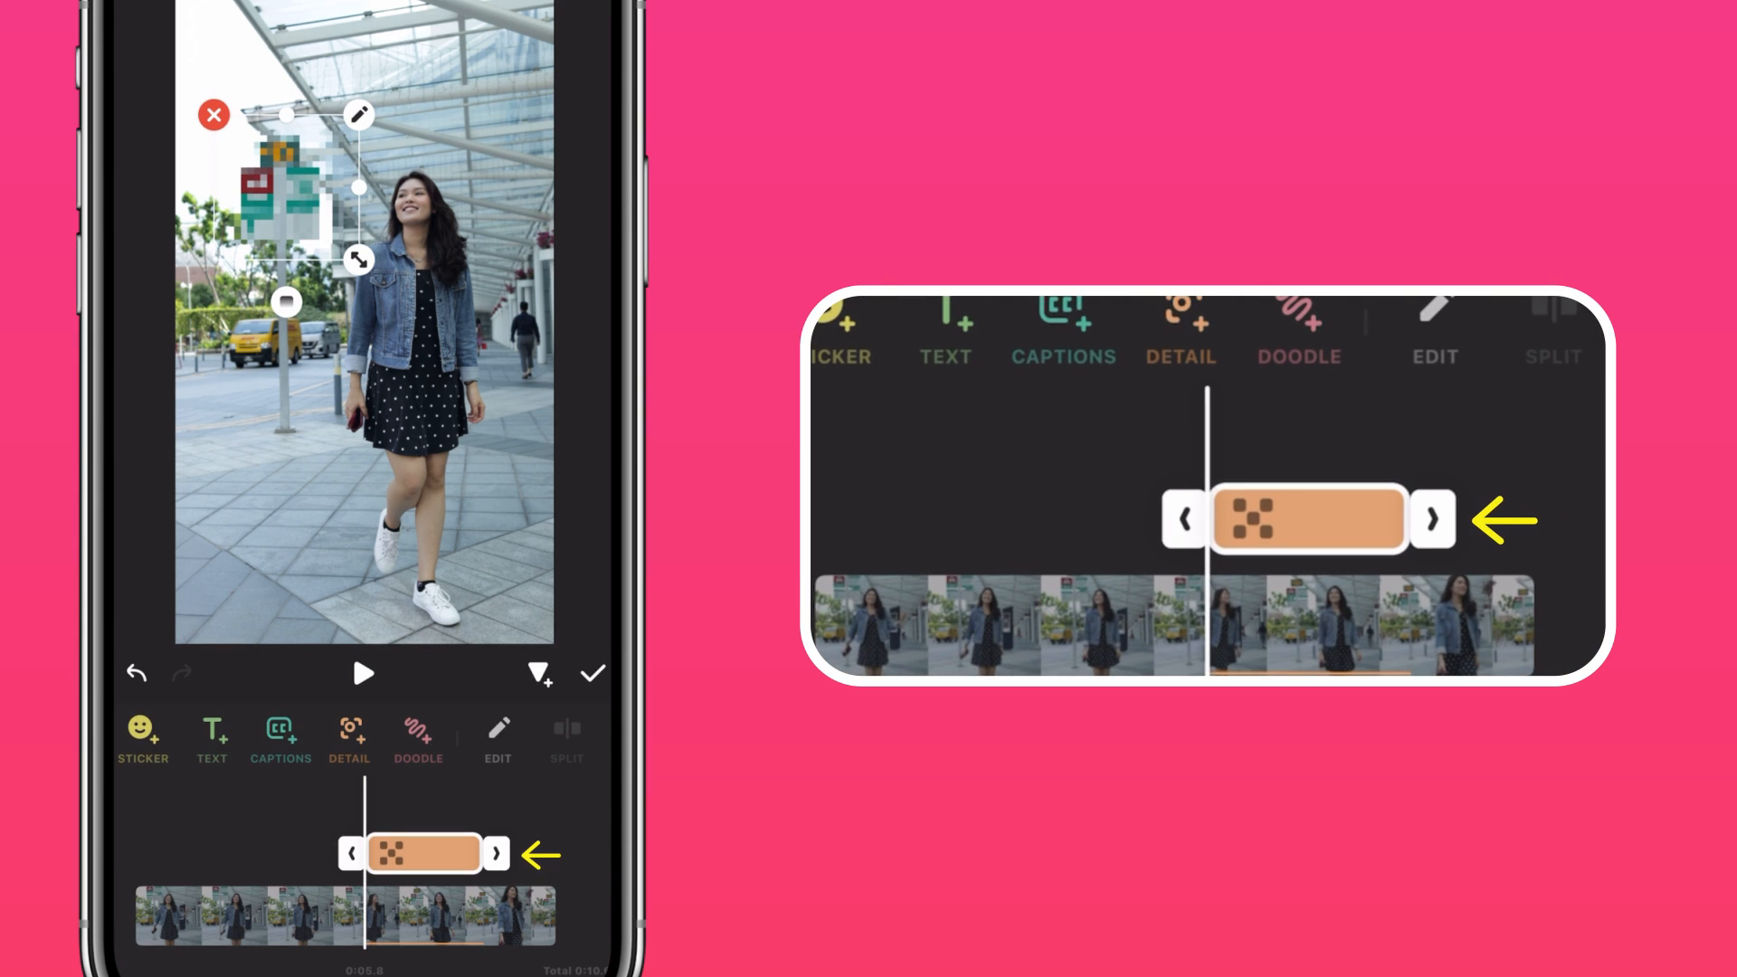
Extend the mosaic detail's timeline bar so it lasts longer
click(494, 854)
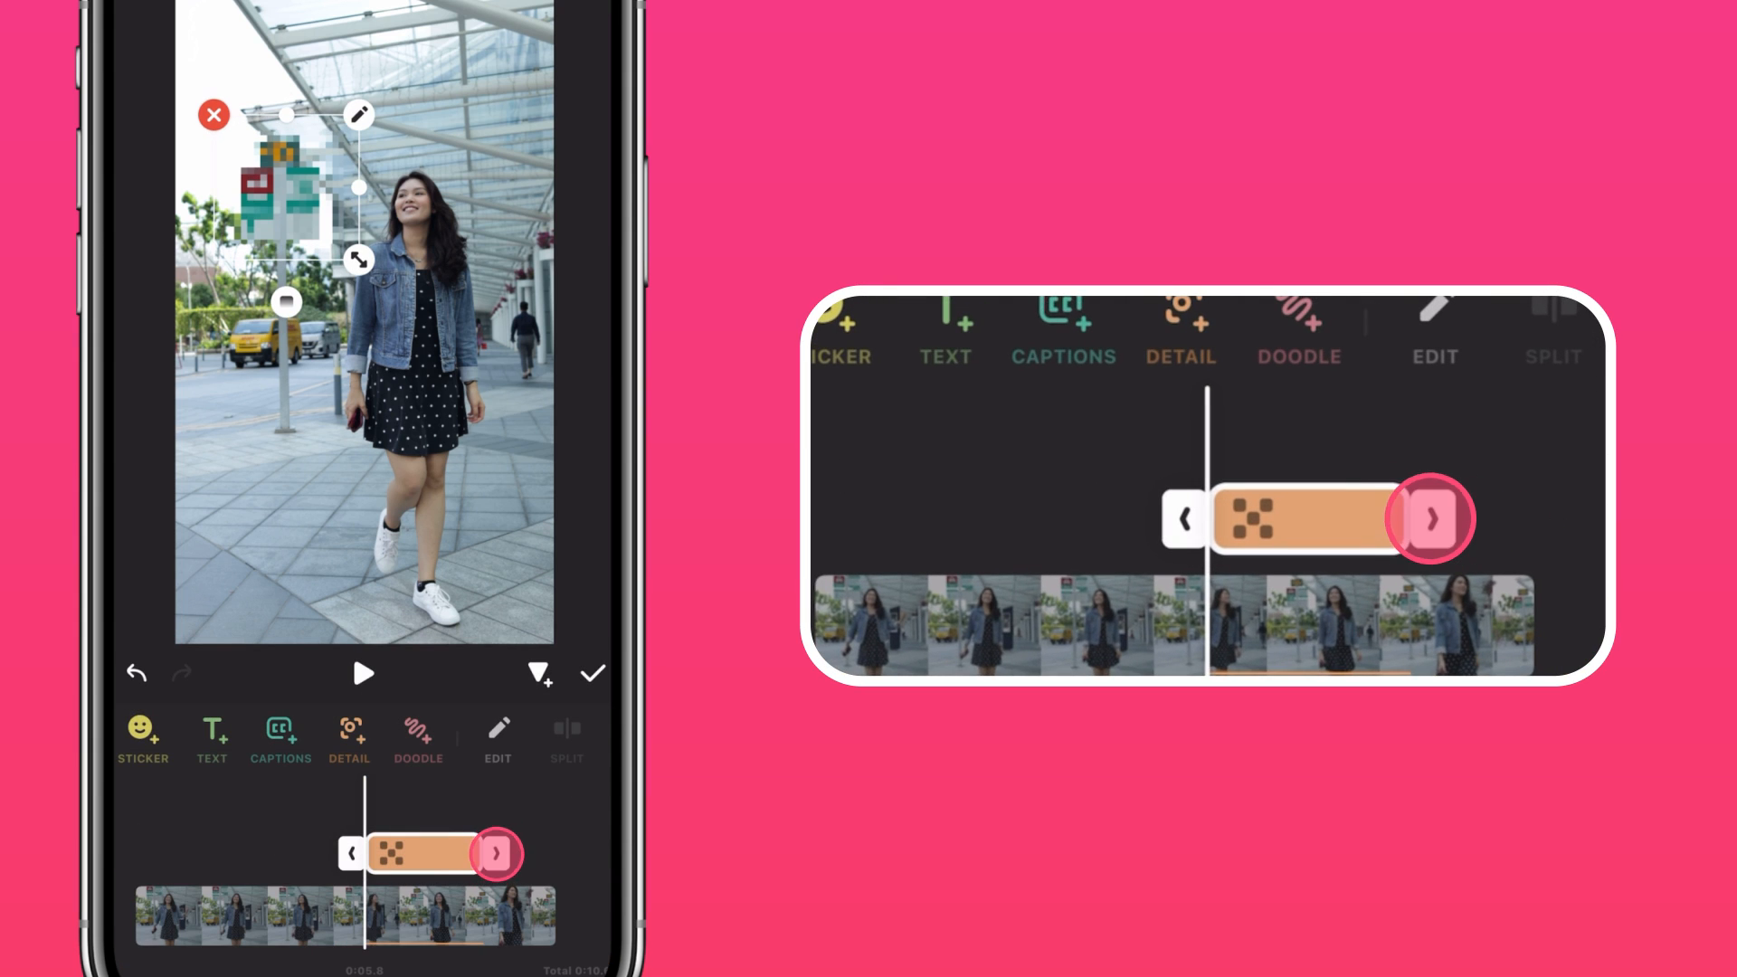
click(495, 854)
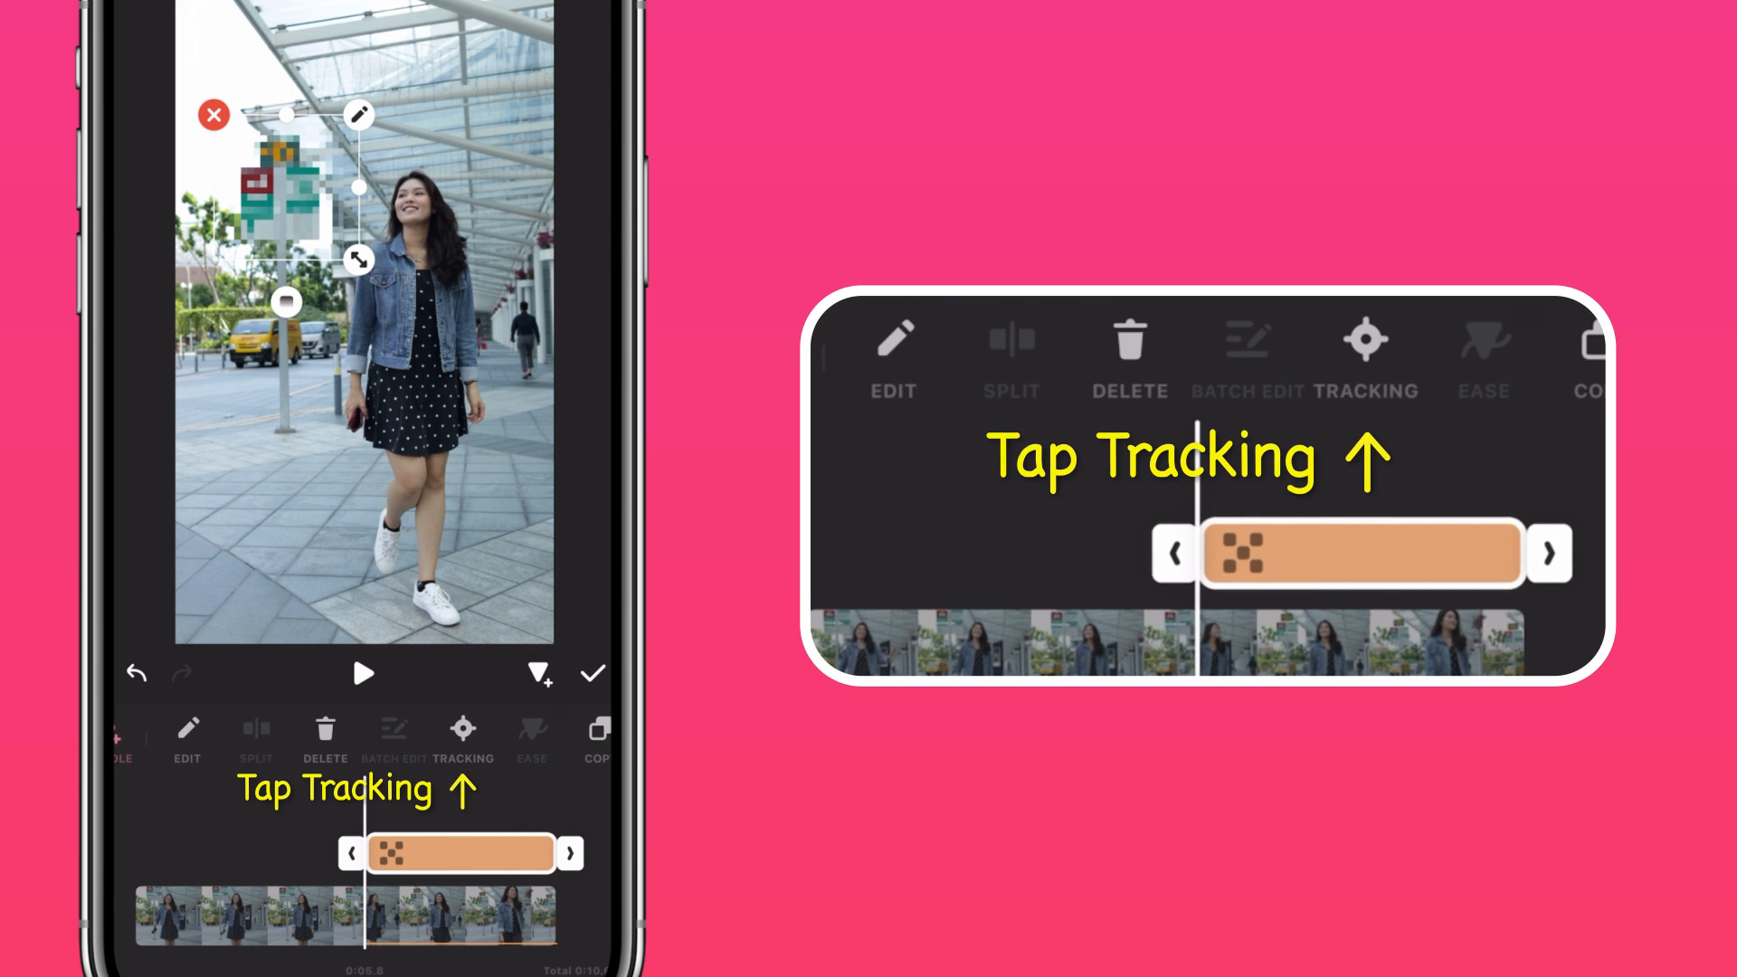
Track the mosaic to the street sign using object tracking
click(462, 737)
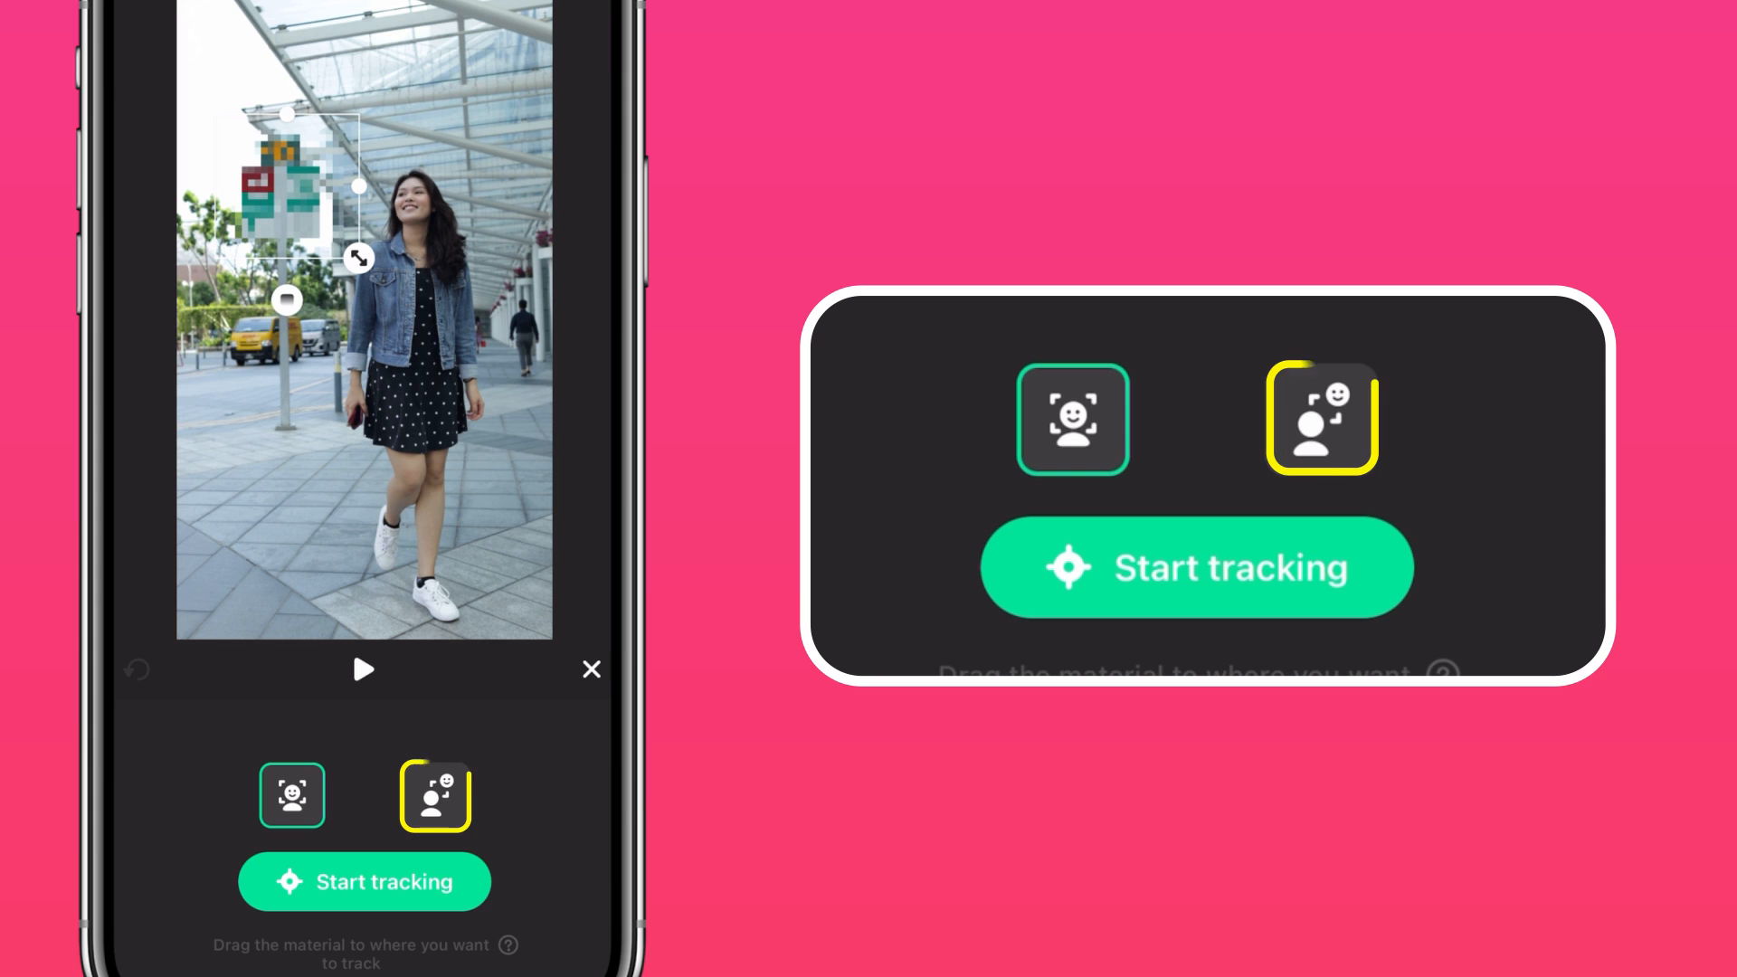
click(1321, 419)
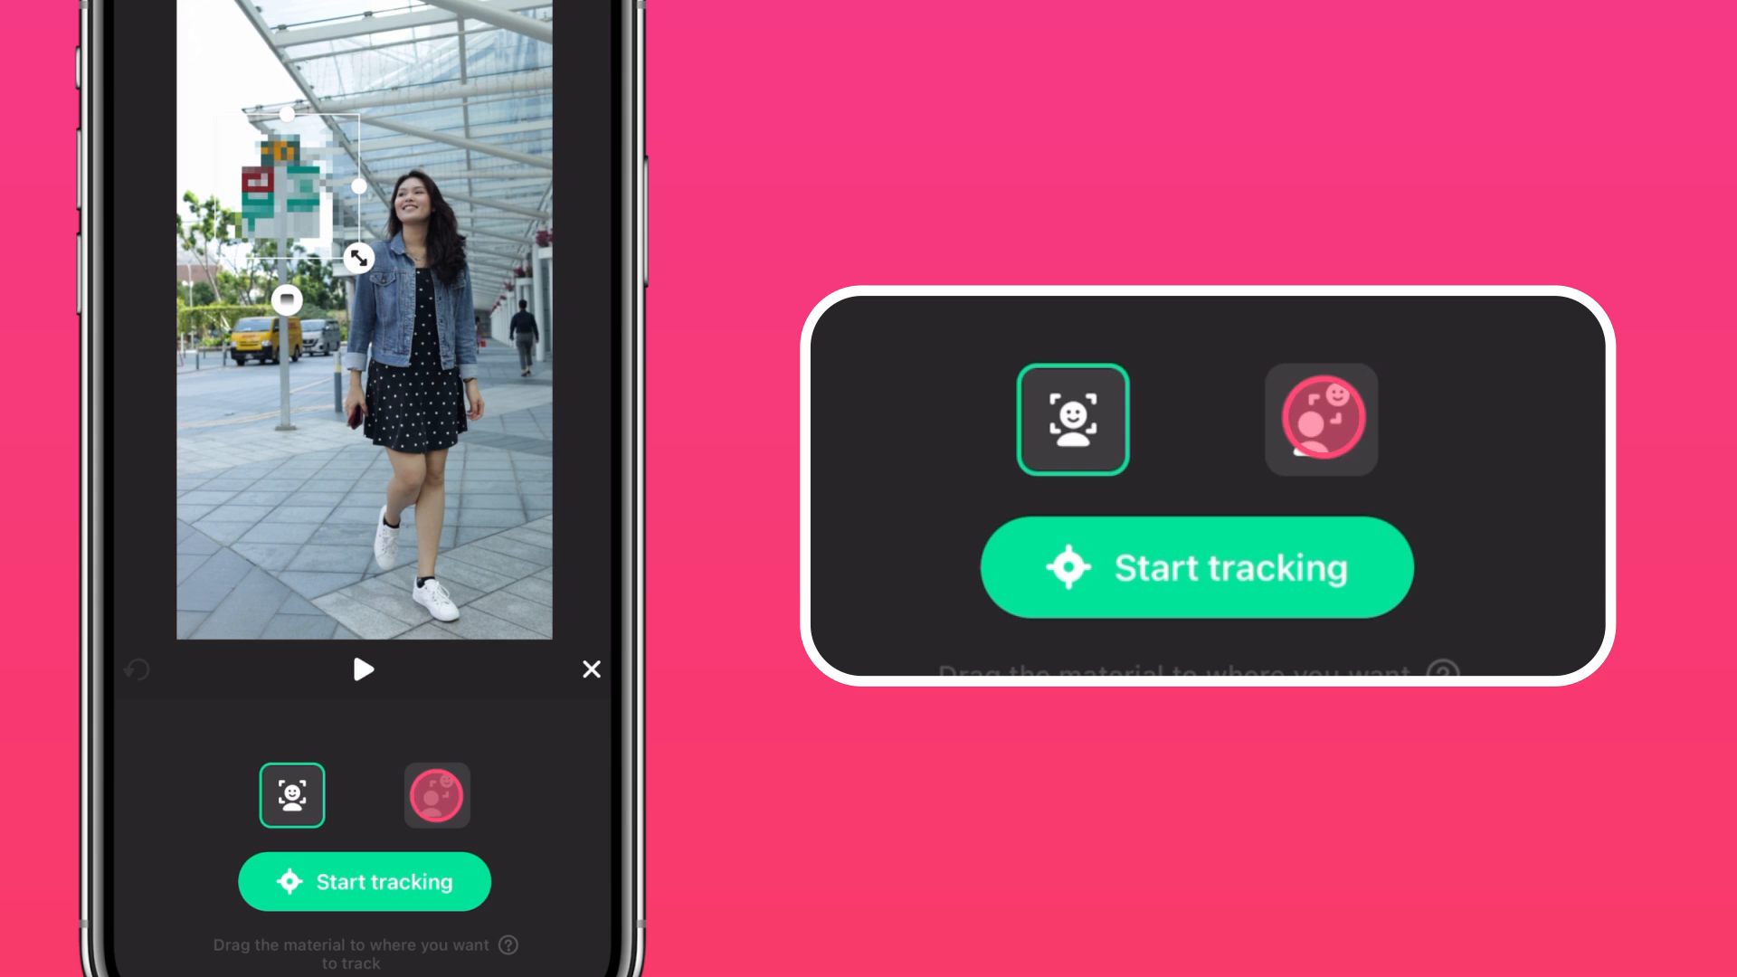
click(437, 796)
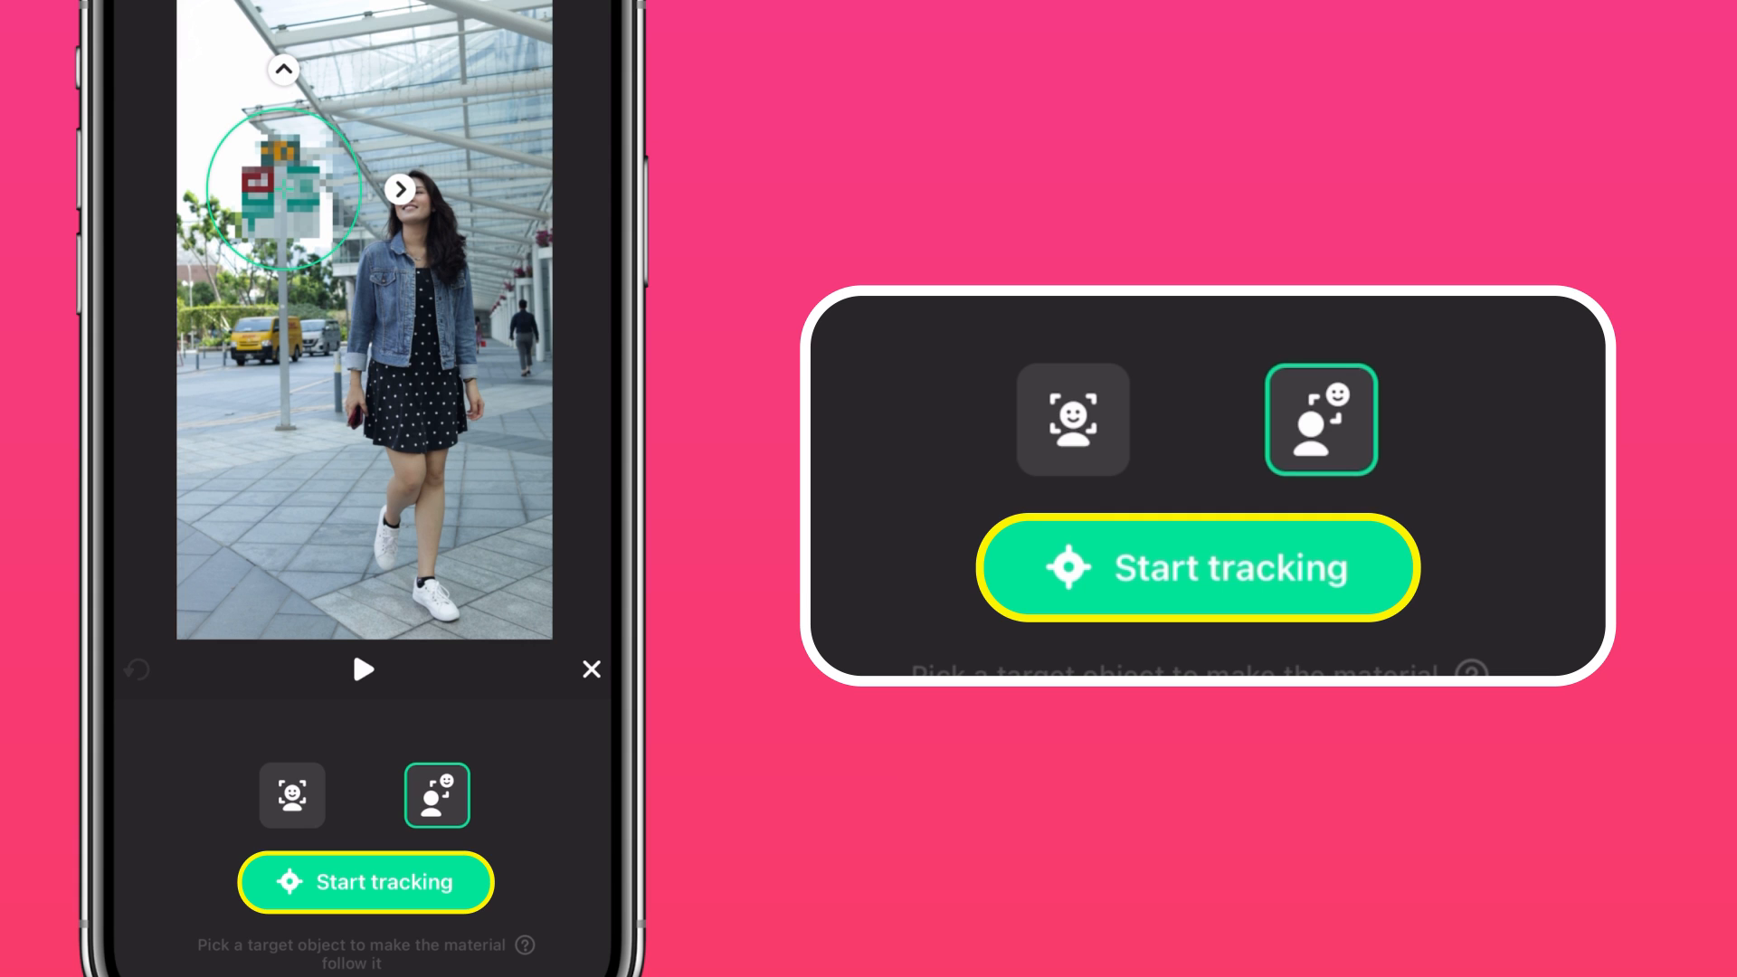
click(365, 882)
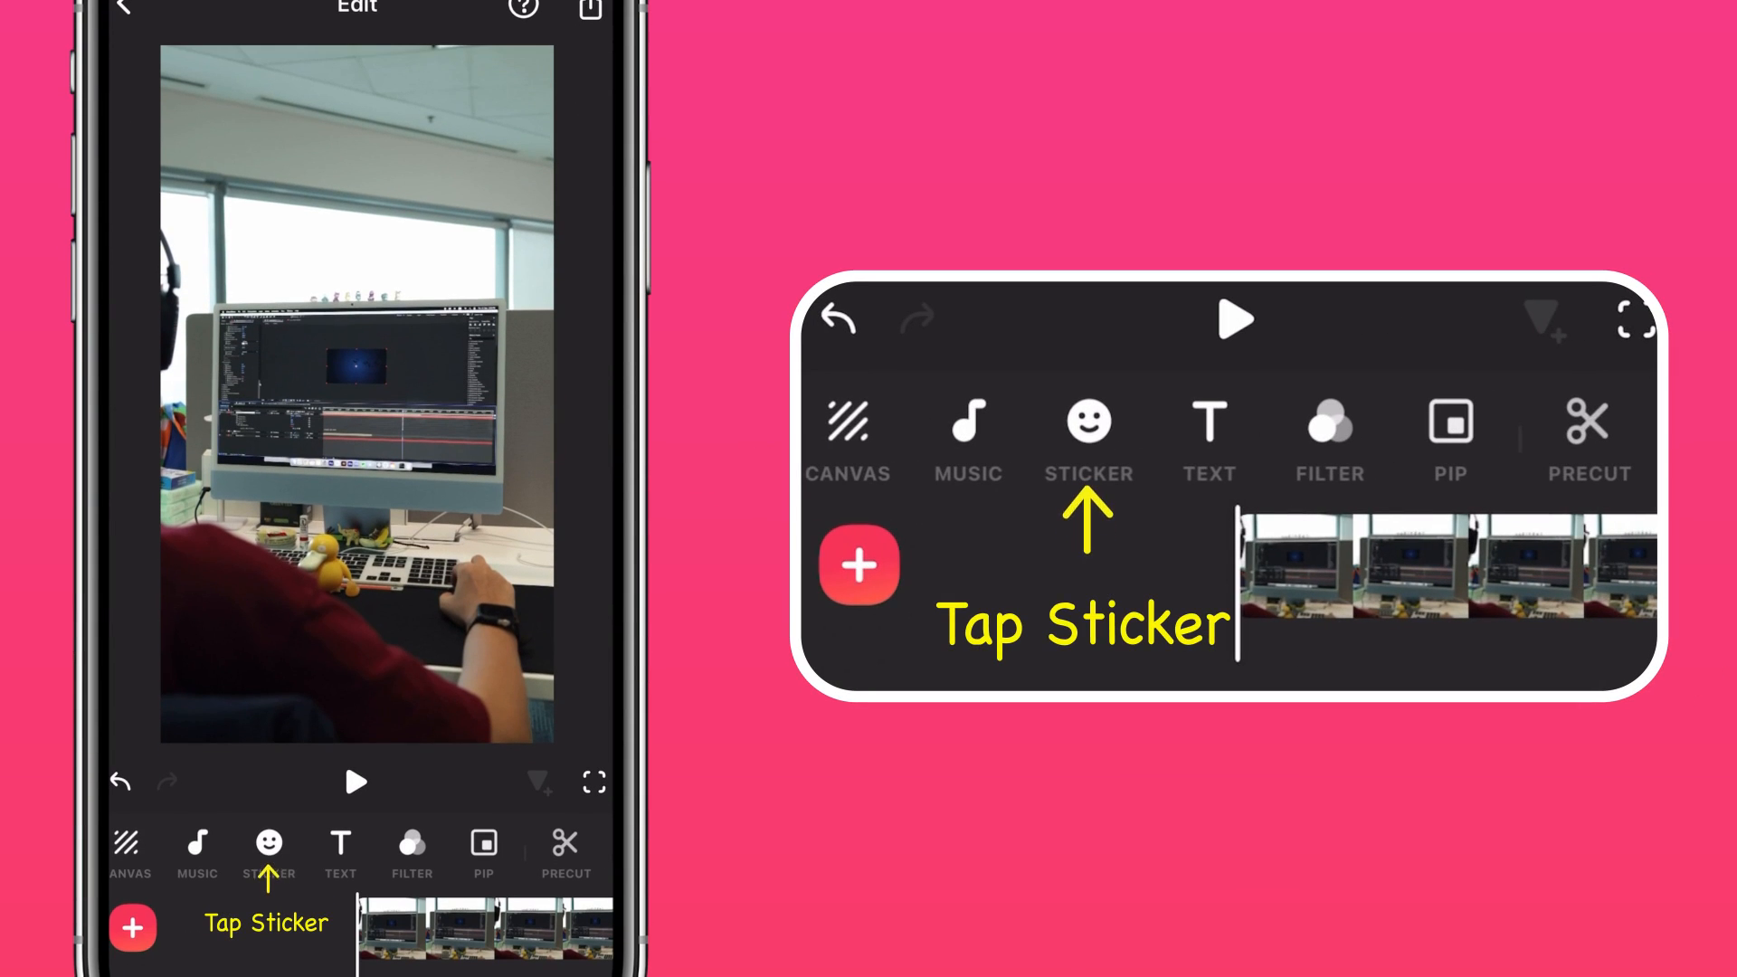
Add a Blur detail sticker to the office clip
click(267, 844)
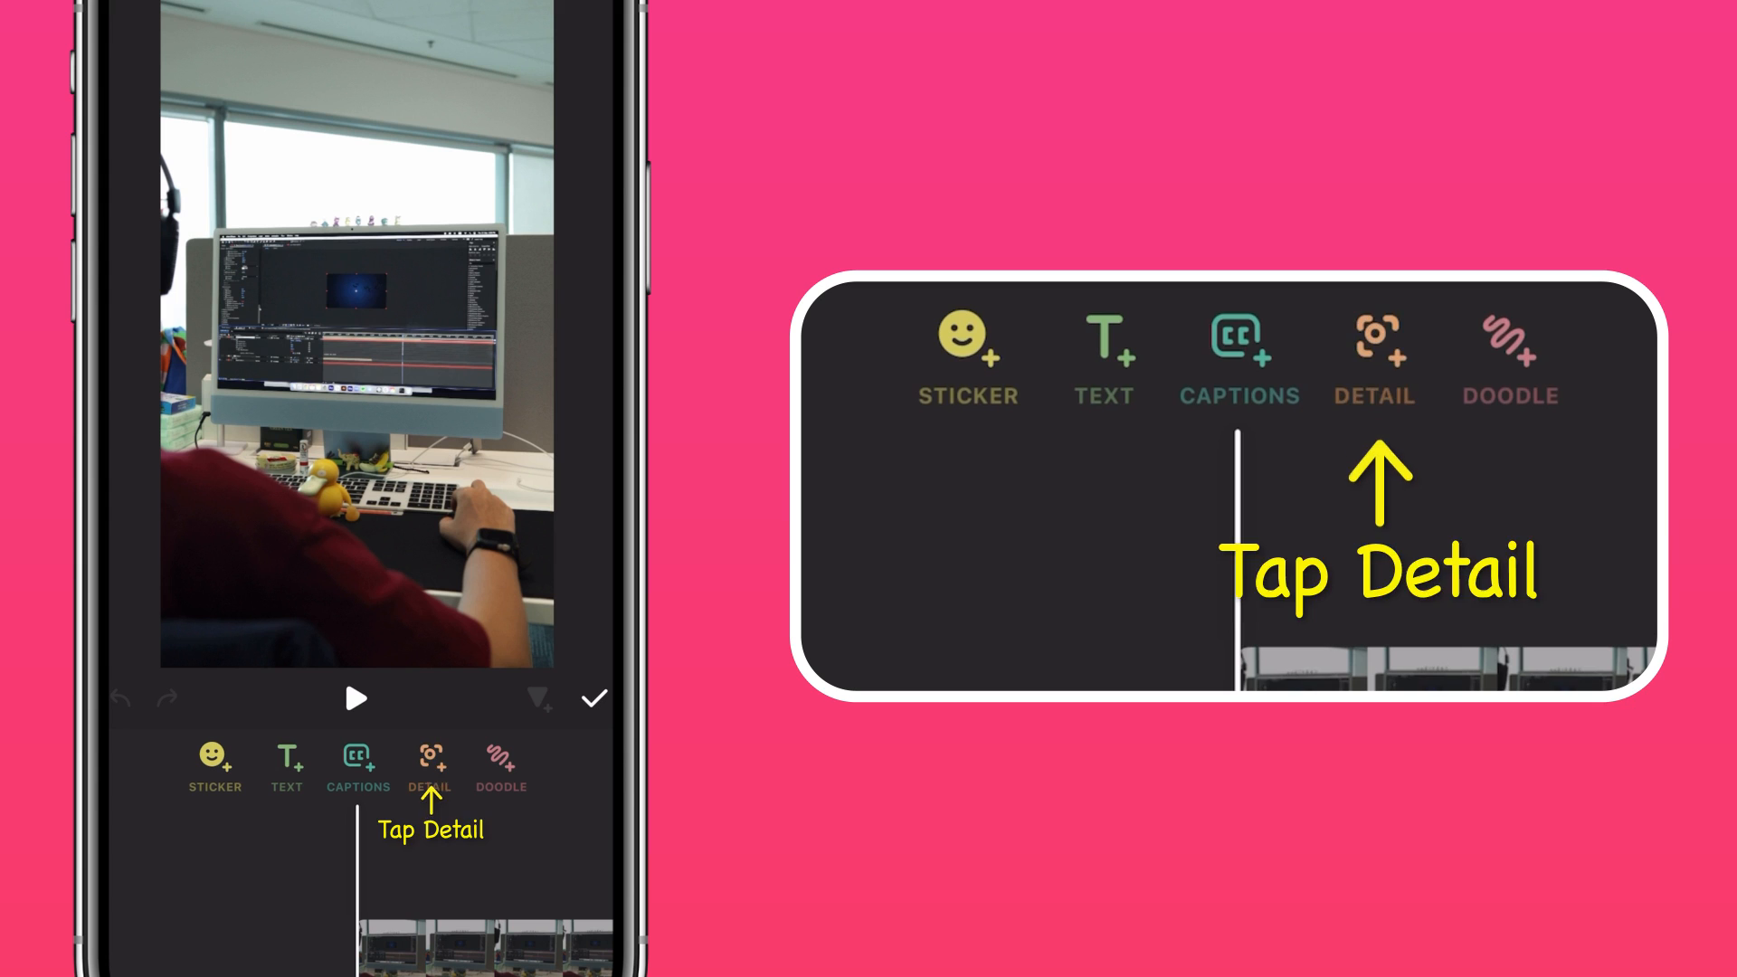
click(430, 766)
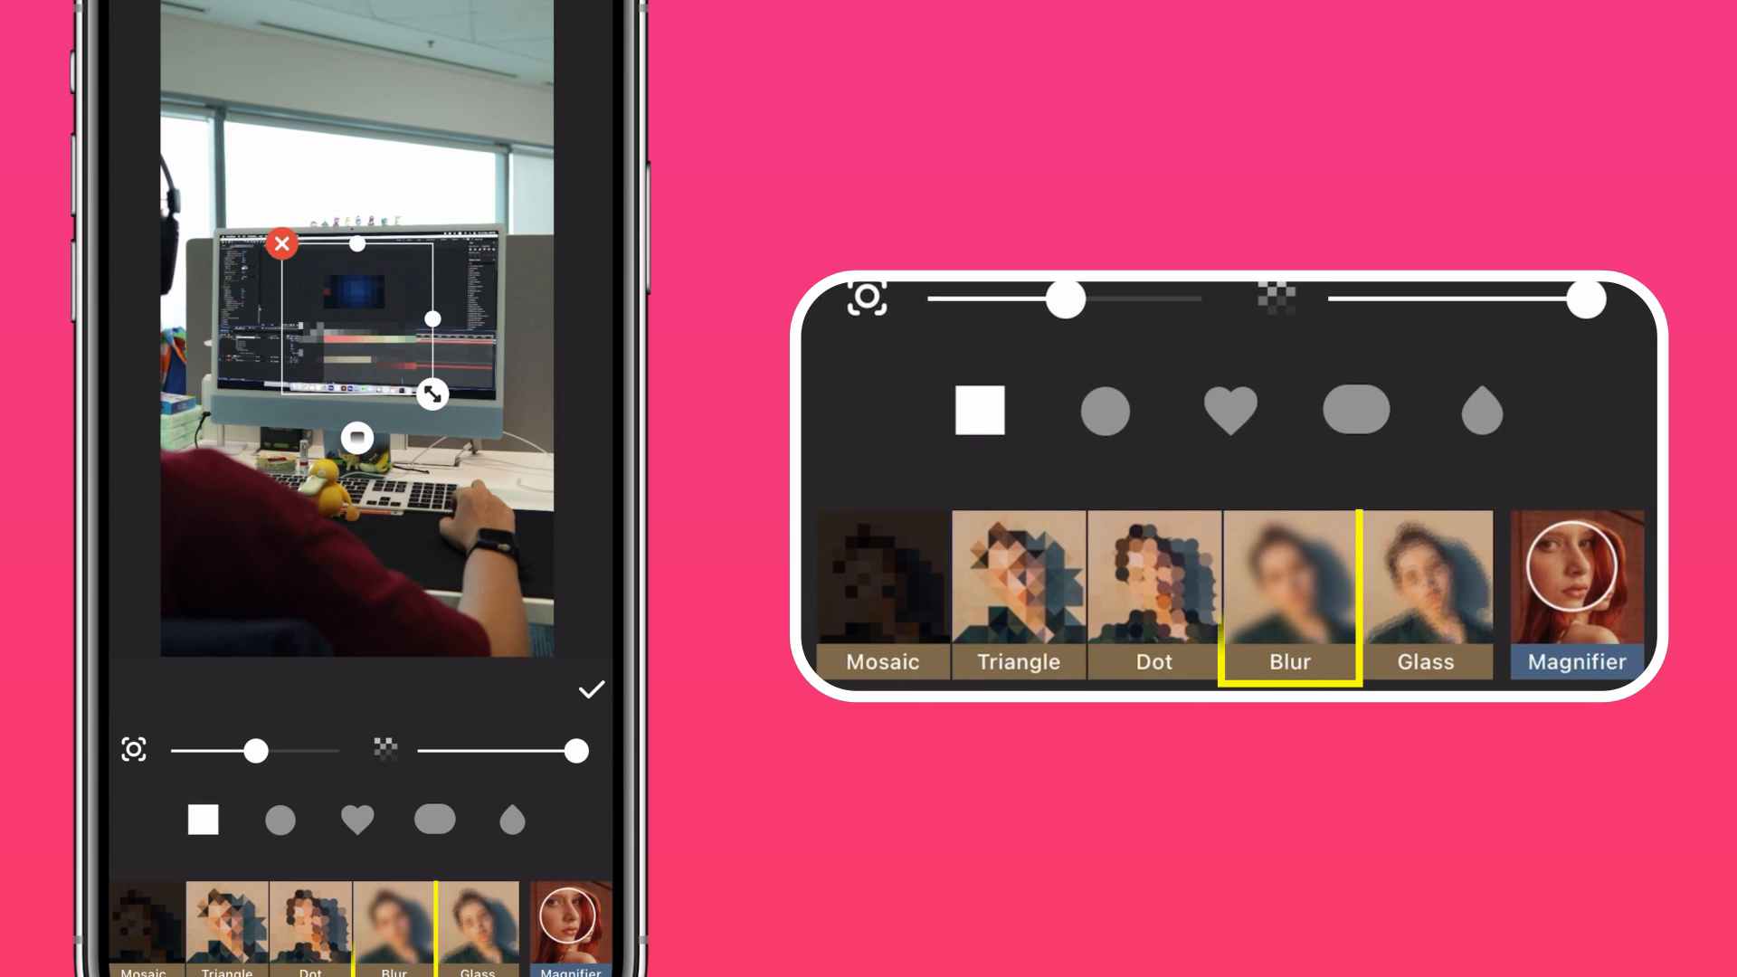
click(1288, 596)
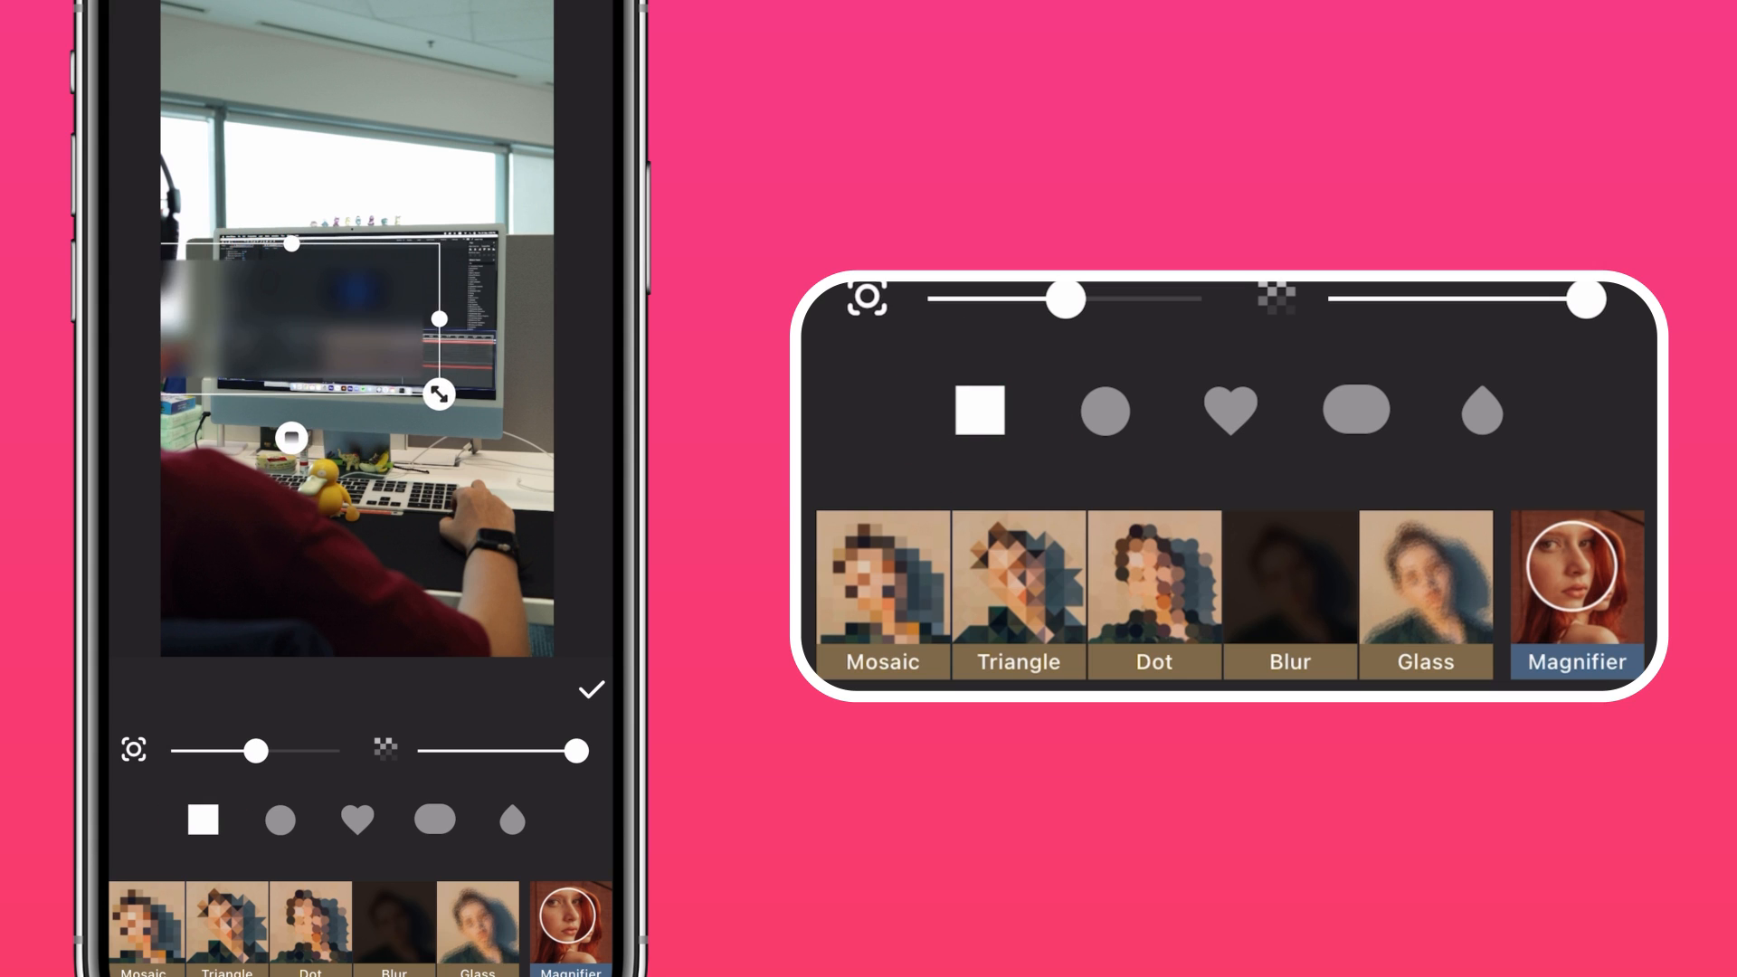
Confirm the blur detail covering the monitor screen
click(591, 688)
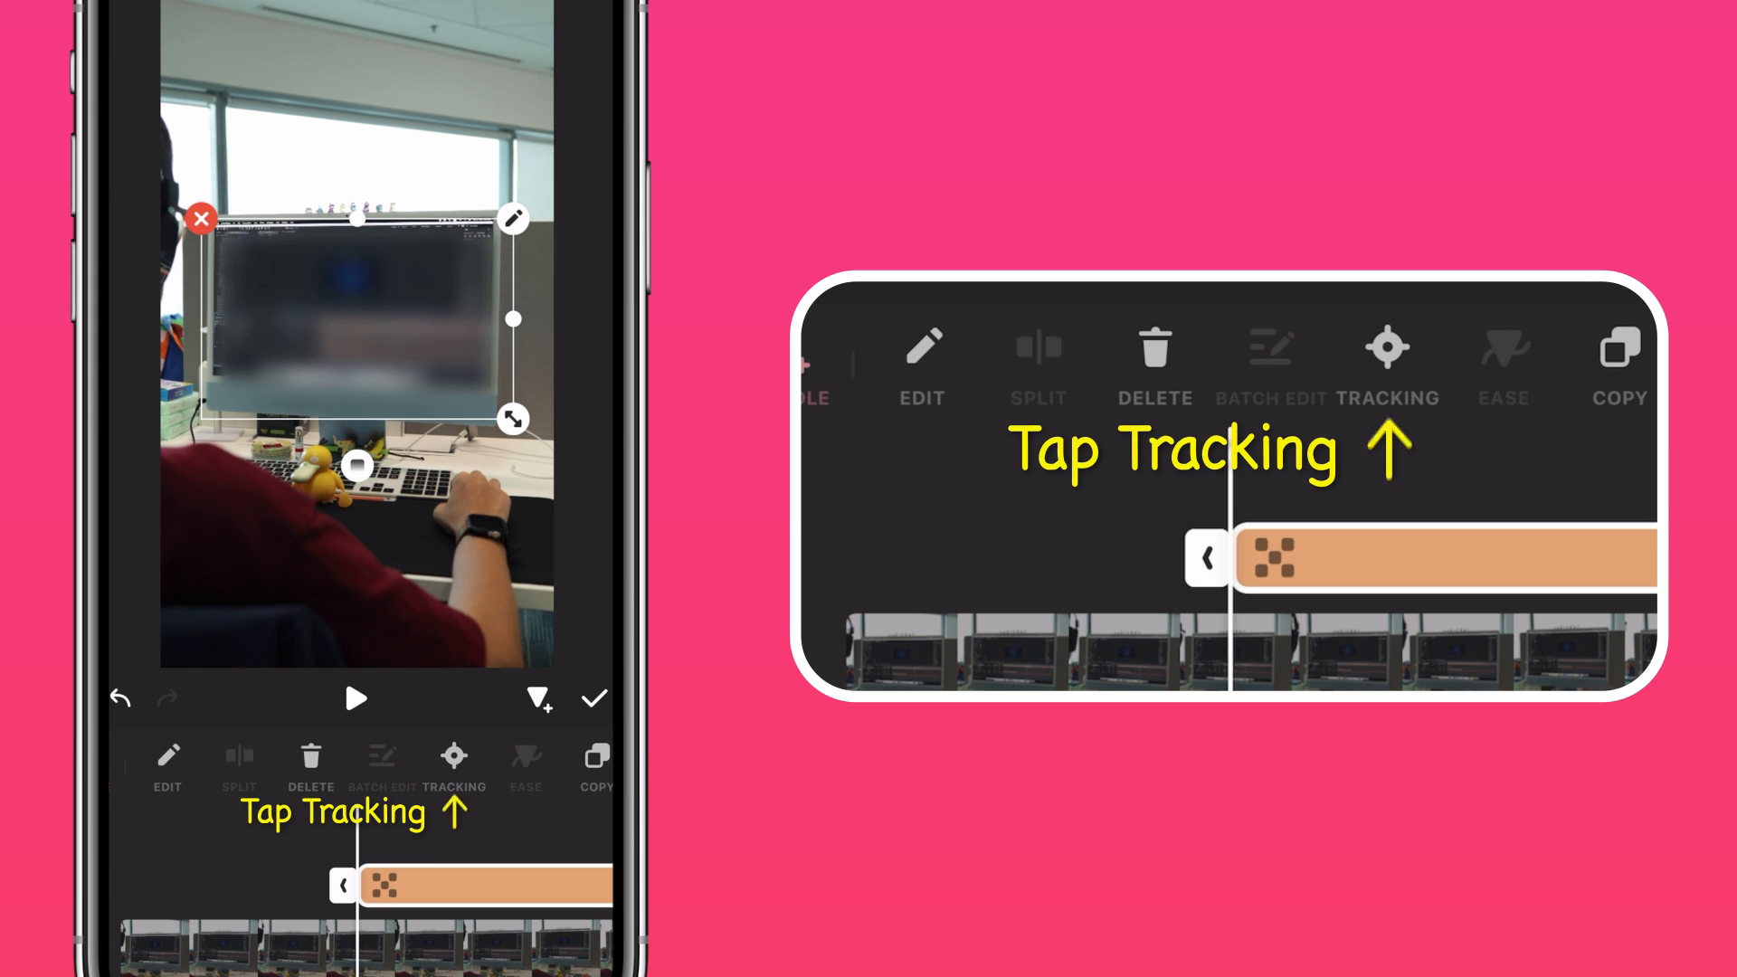
Track the blur to the monitor using object tracking
click(453, 756)
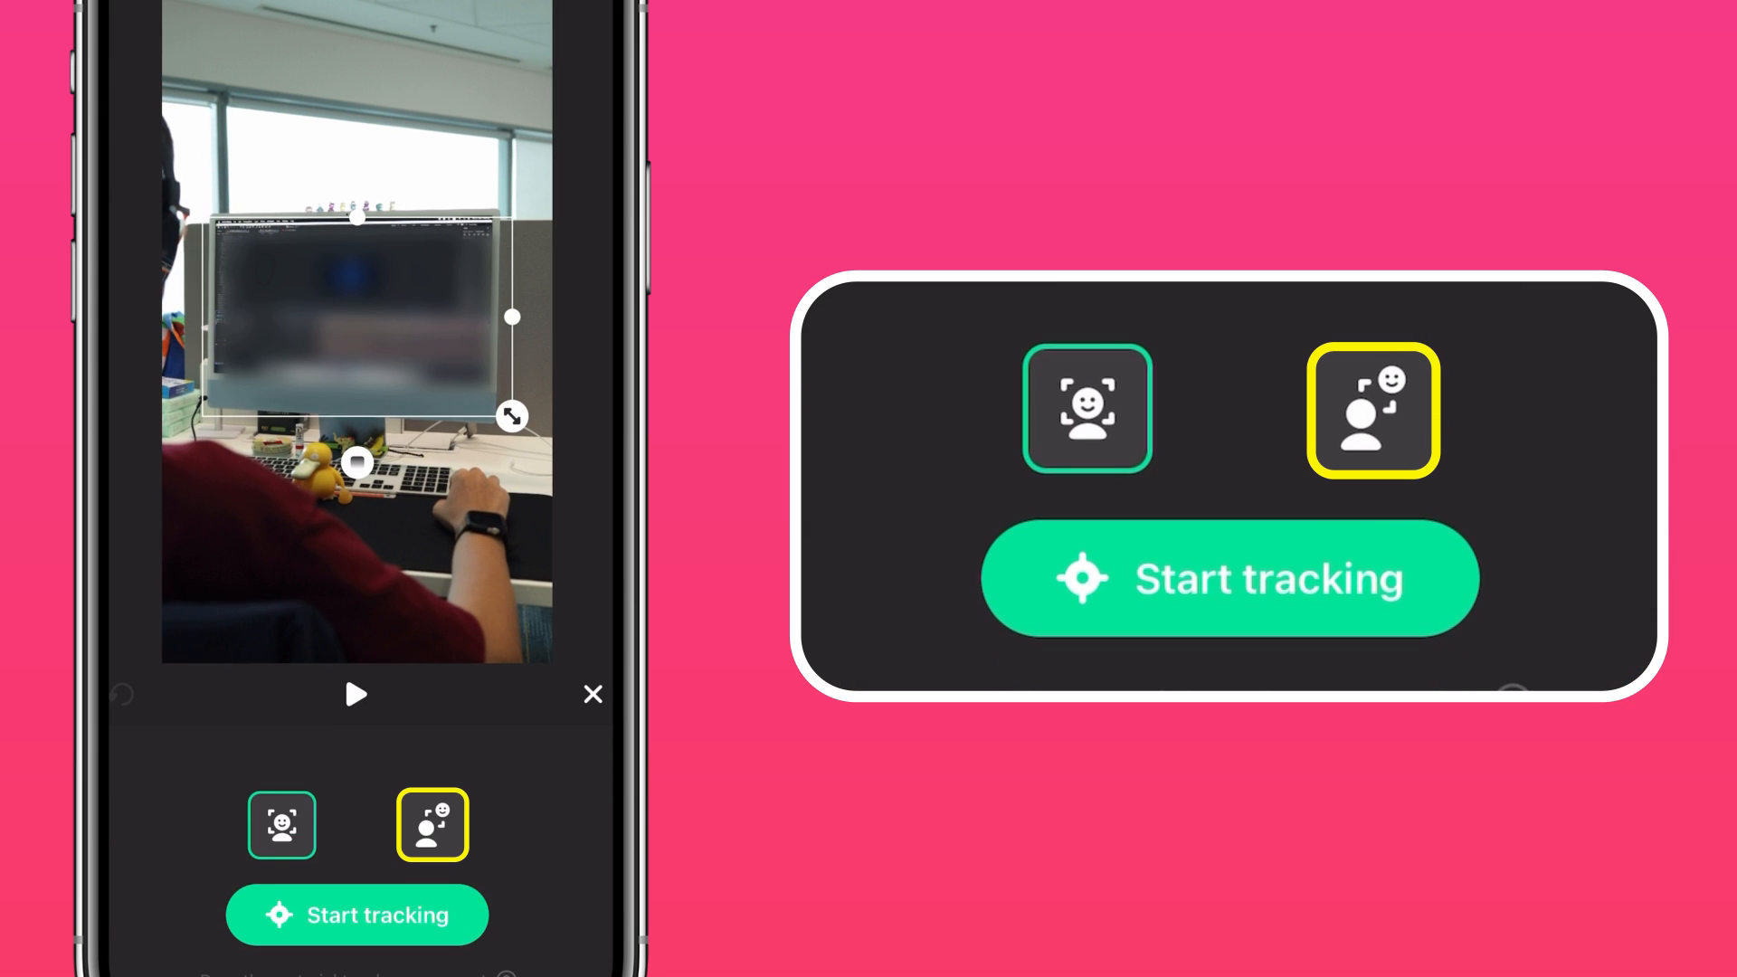
click(433, 824)
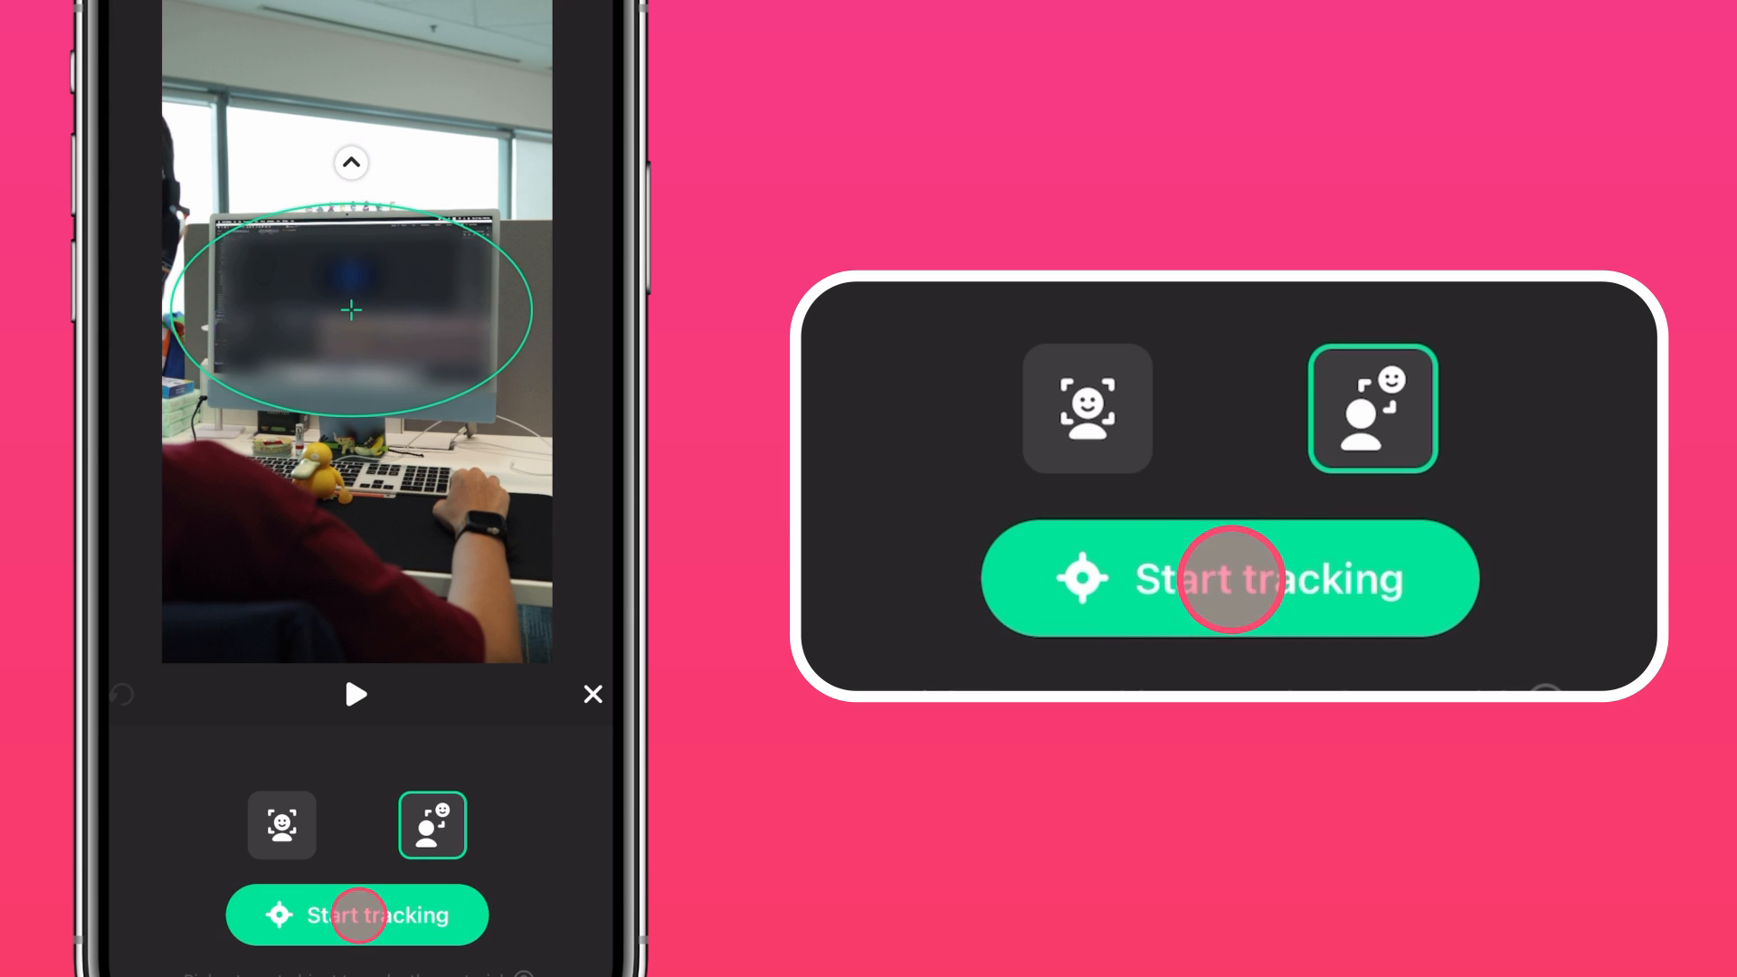
click(356, 915)
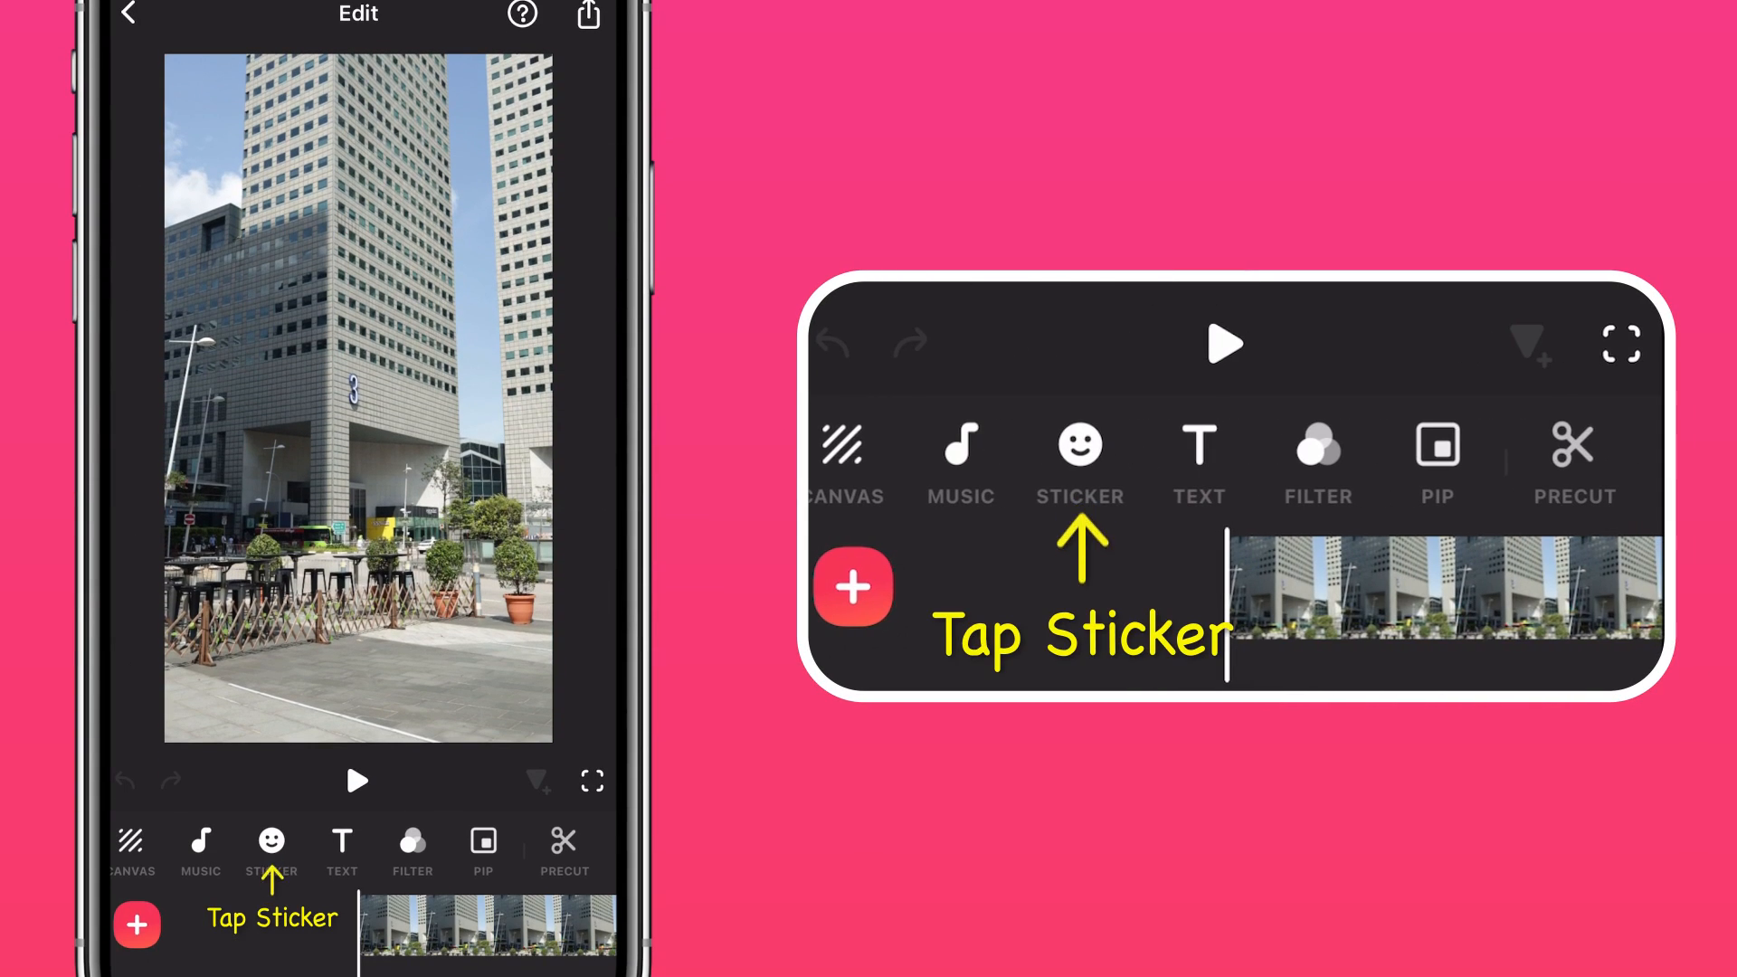
Add a detail sticker to the building clip and set it to Magnifier
click(271, 843)
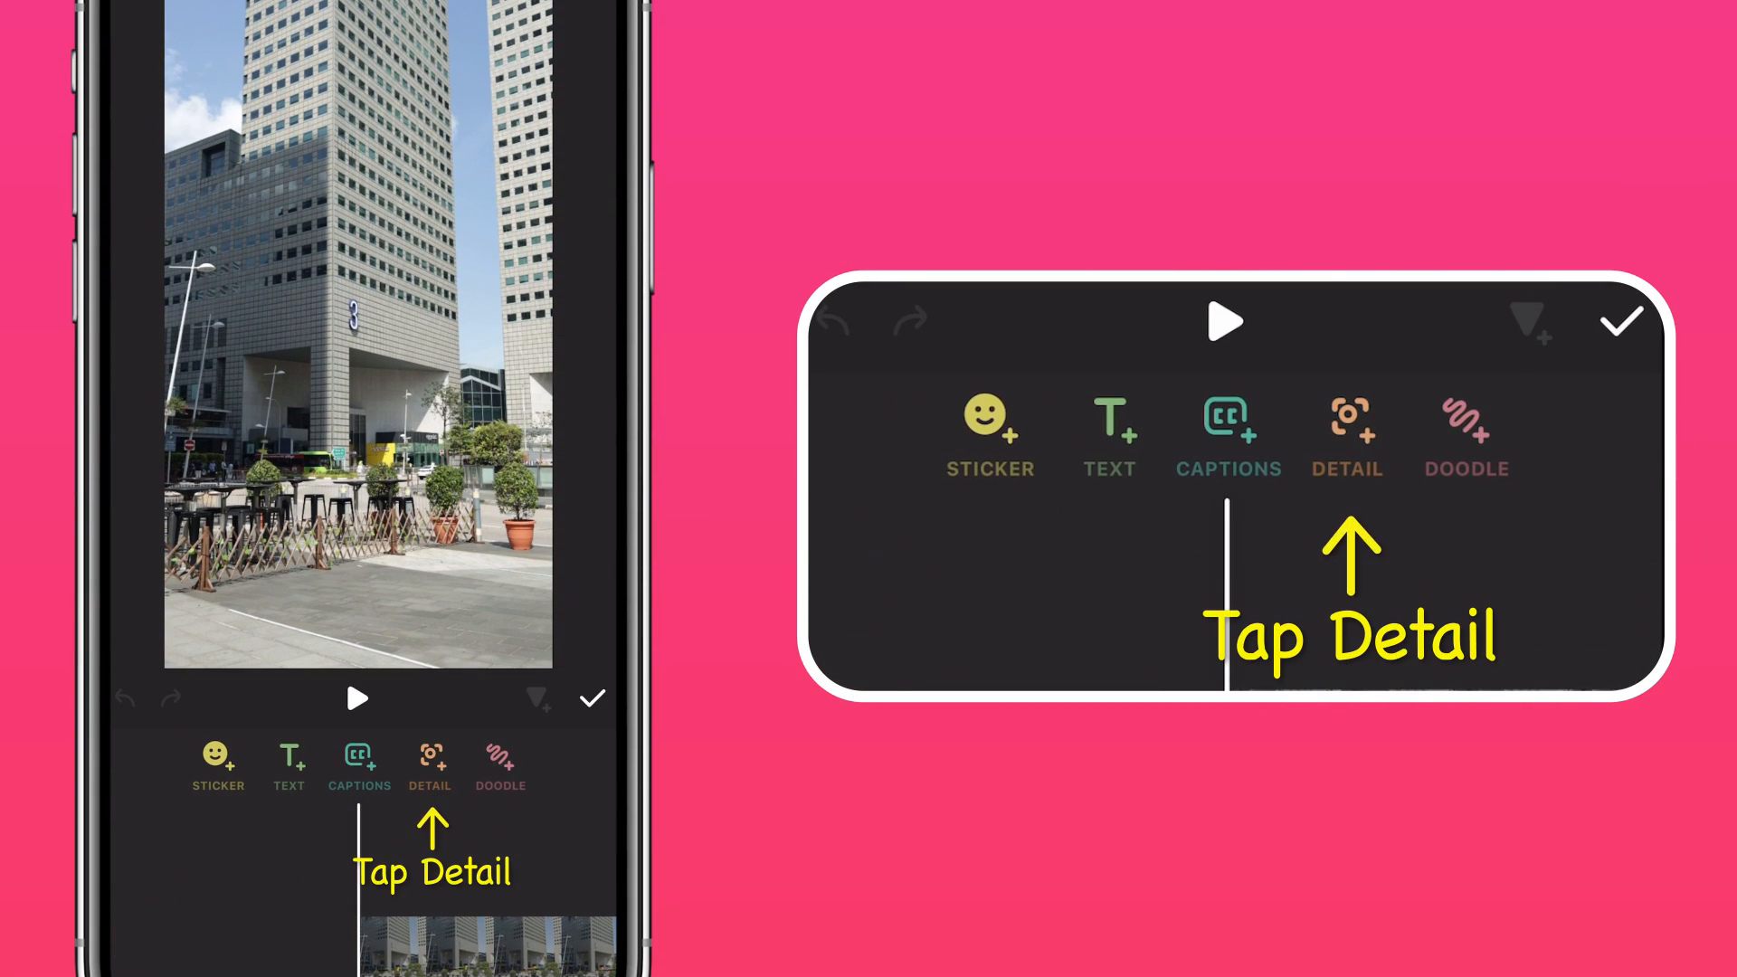
click(430, 765)
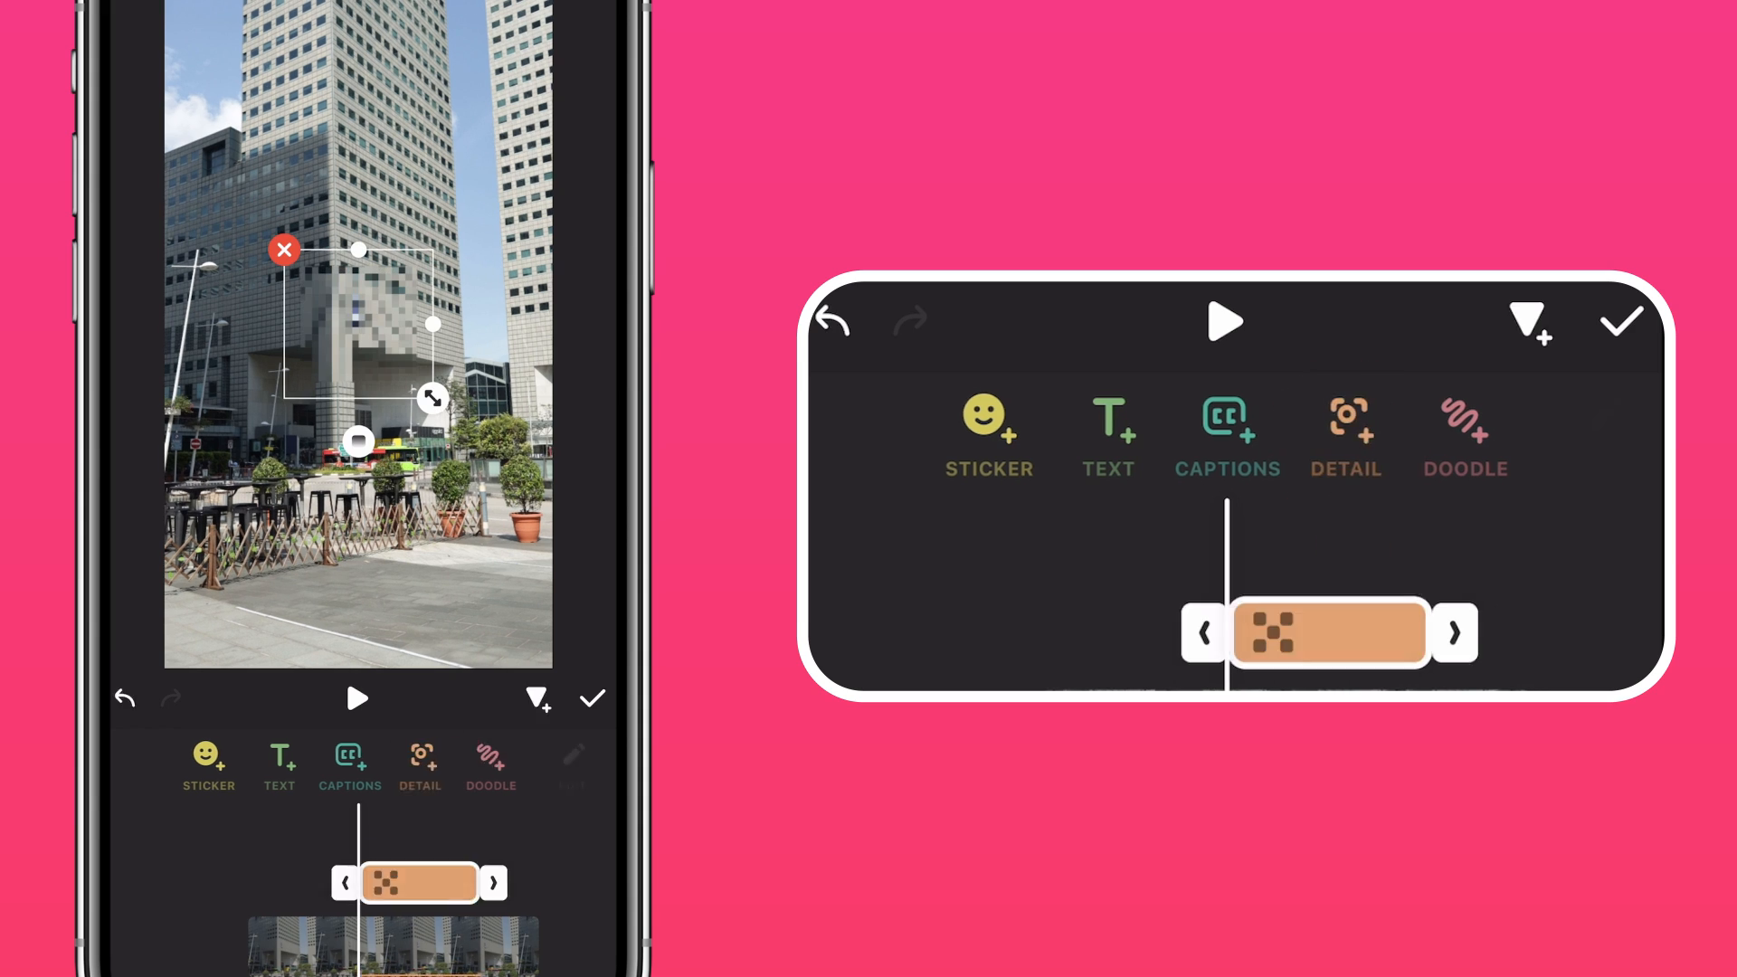
click(420, 765)
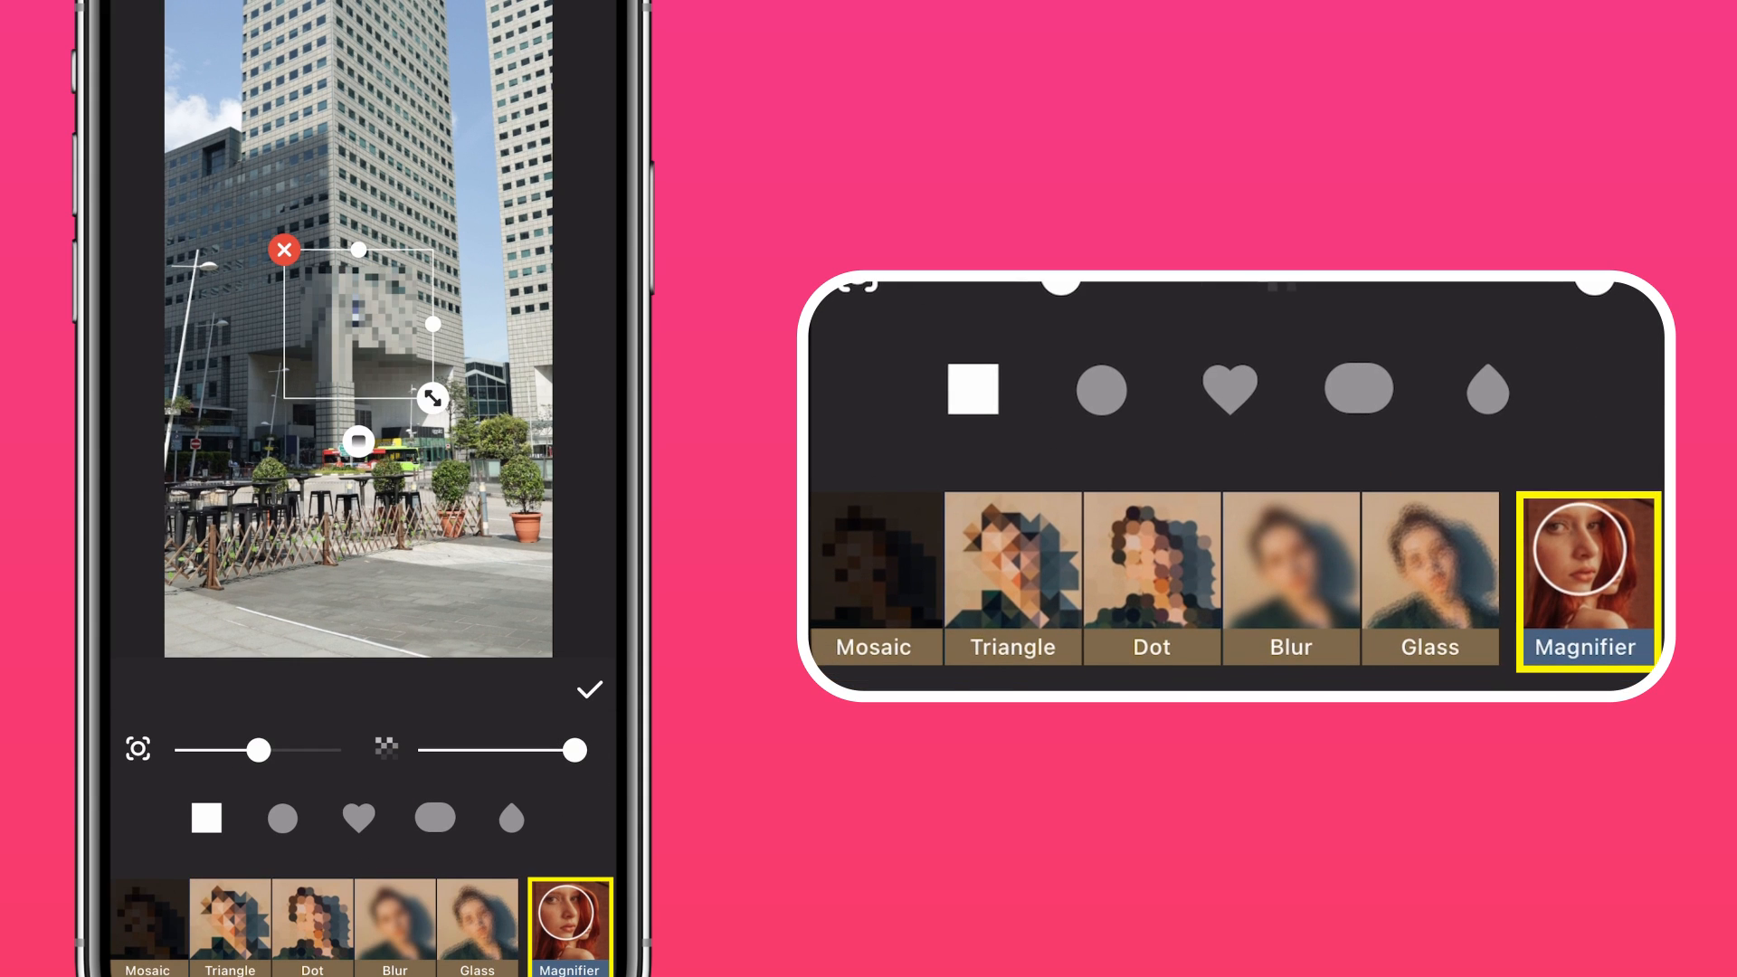
click(569, 923)
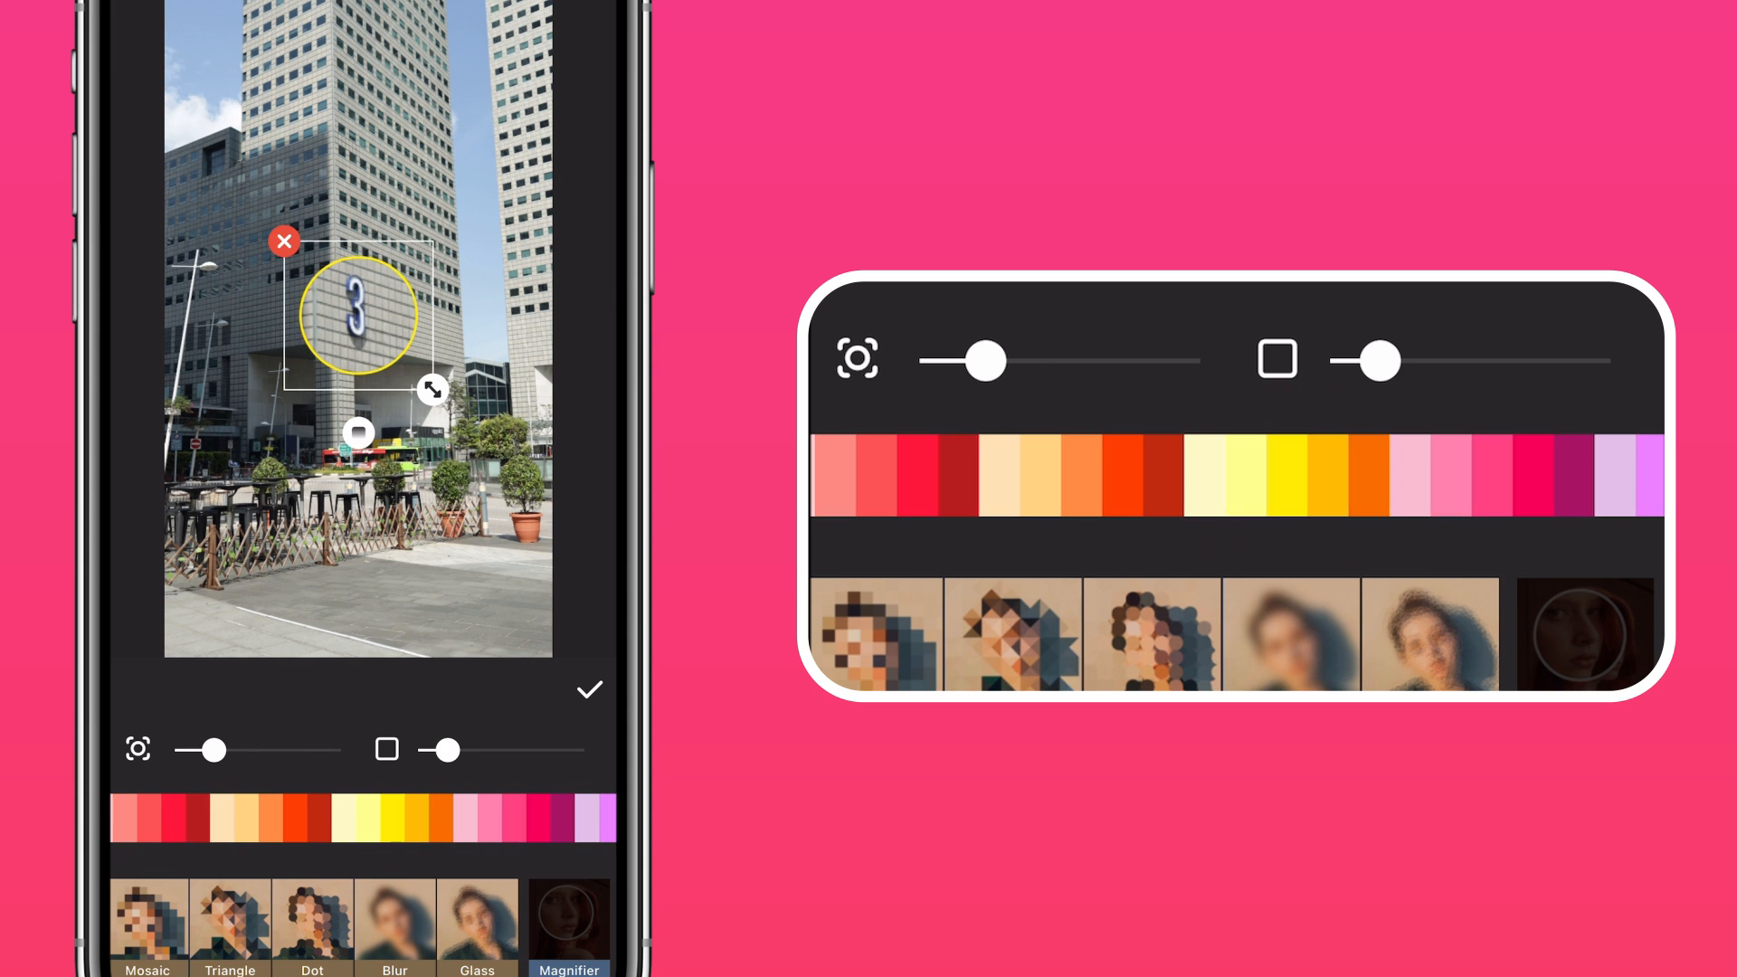
Confirm the magnifier over number 3 and lengthen its timeline bar
click(588, 687)
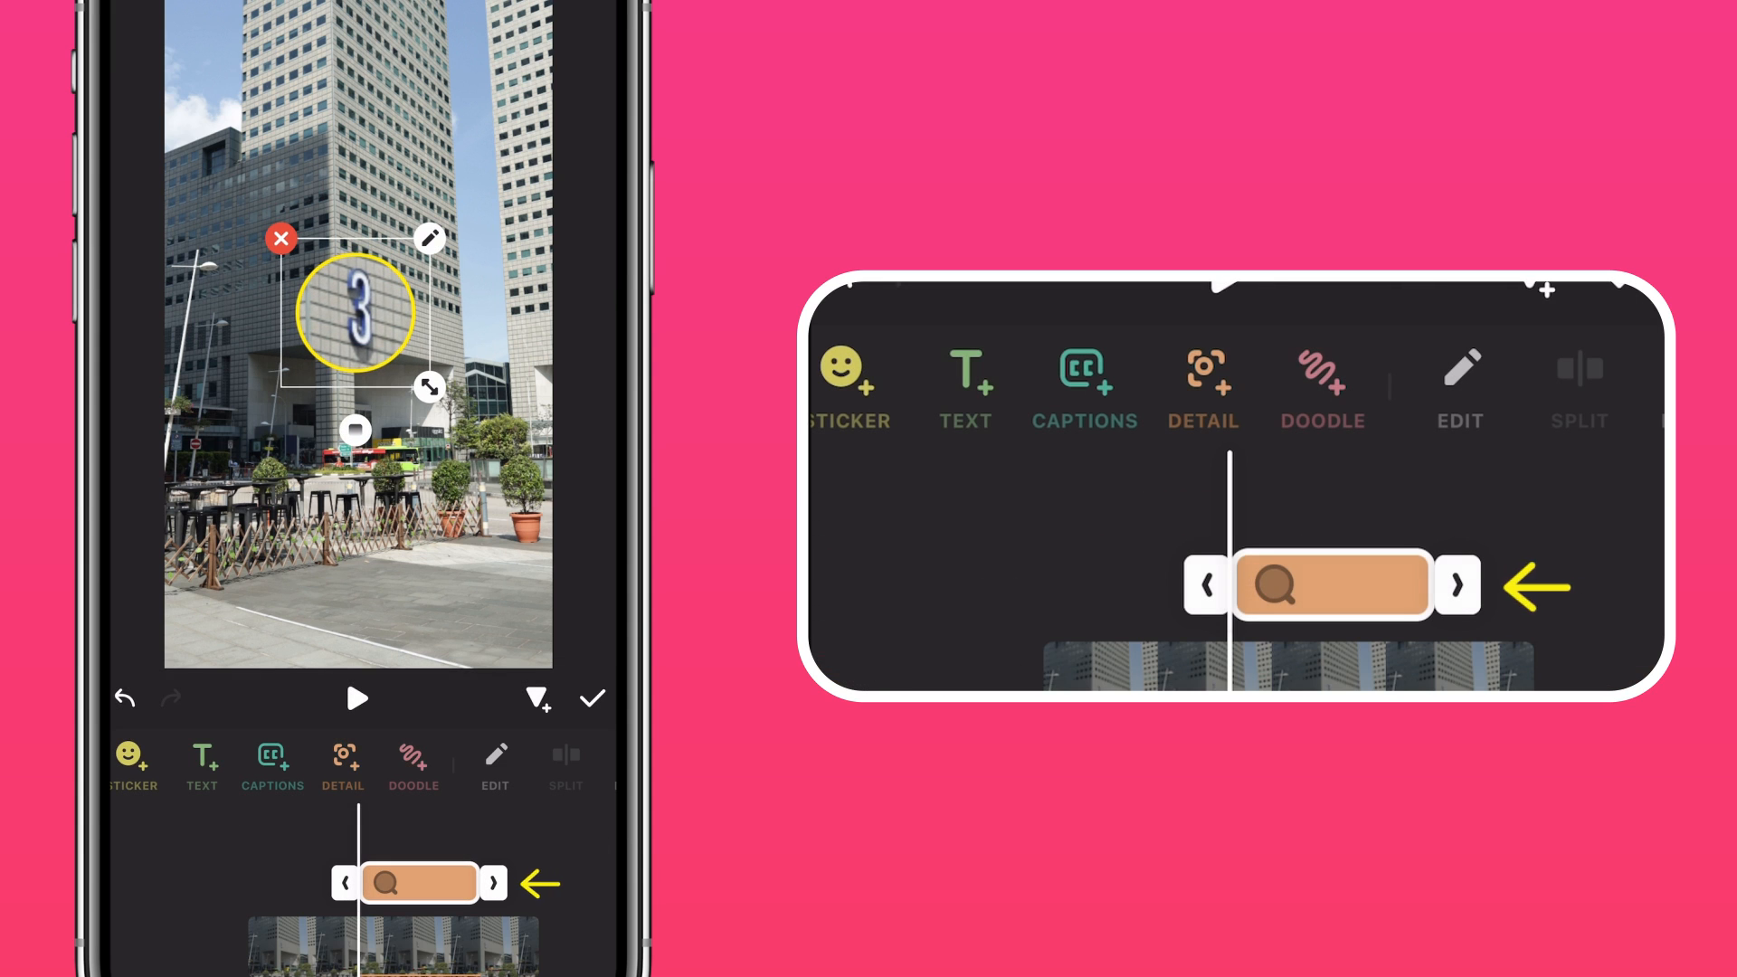
click(491, 883)
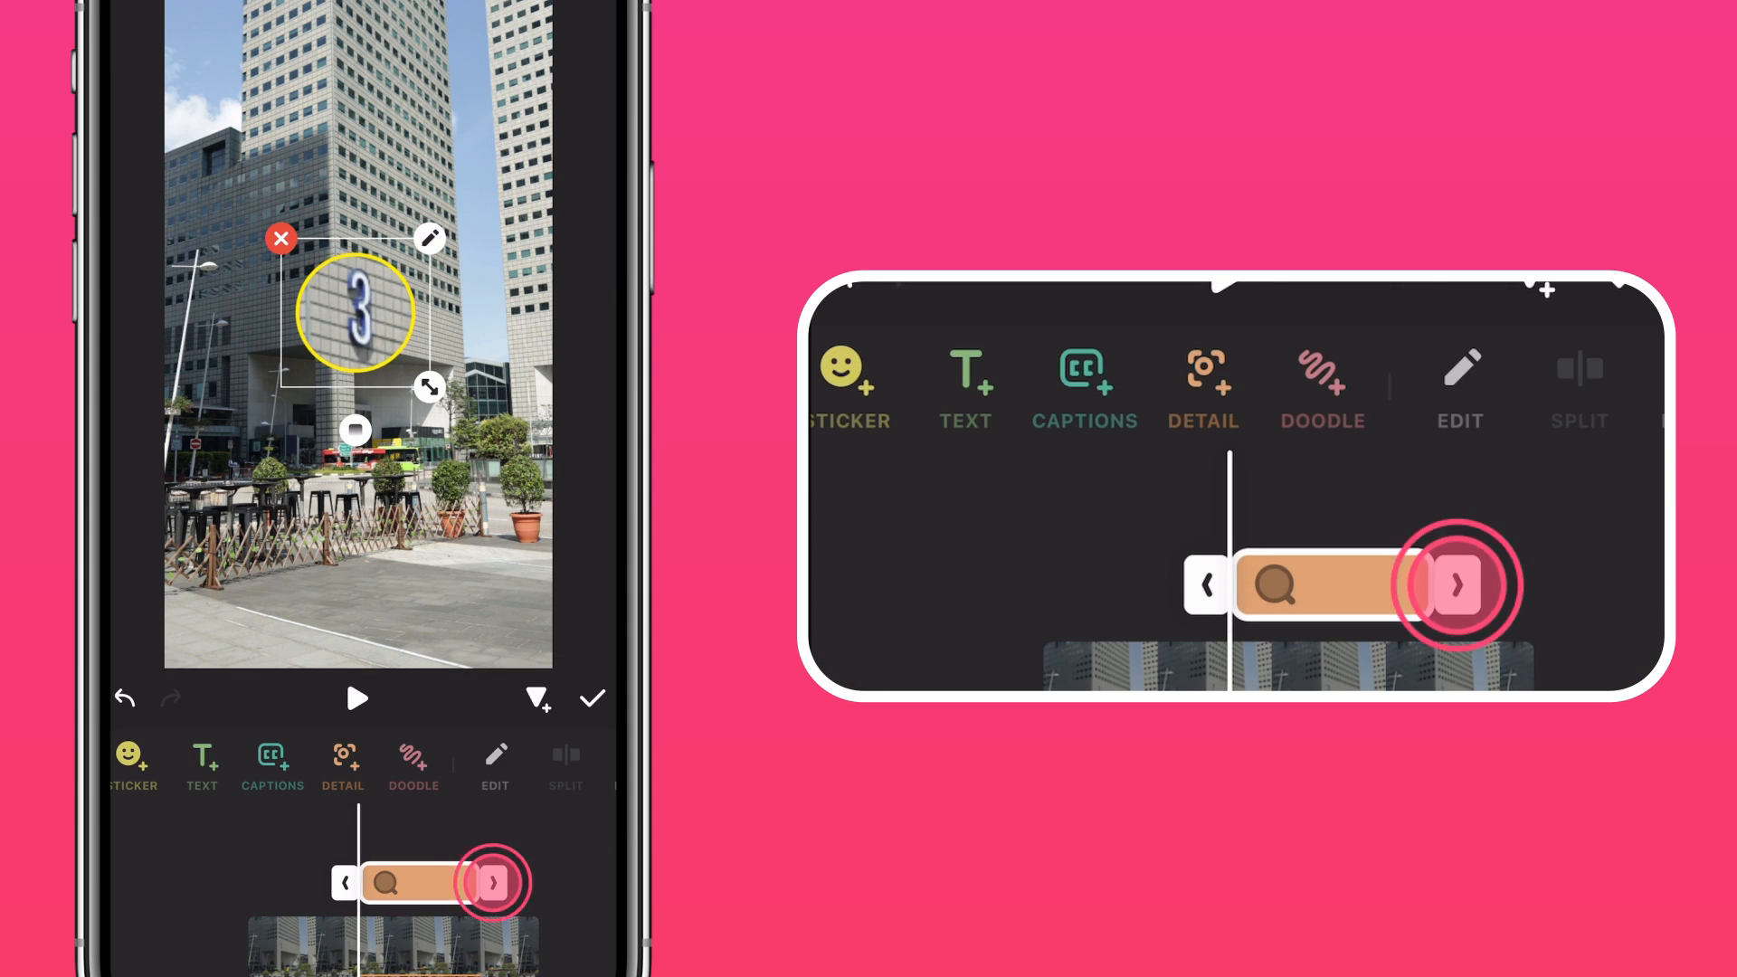
click(492, 883)
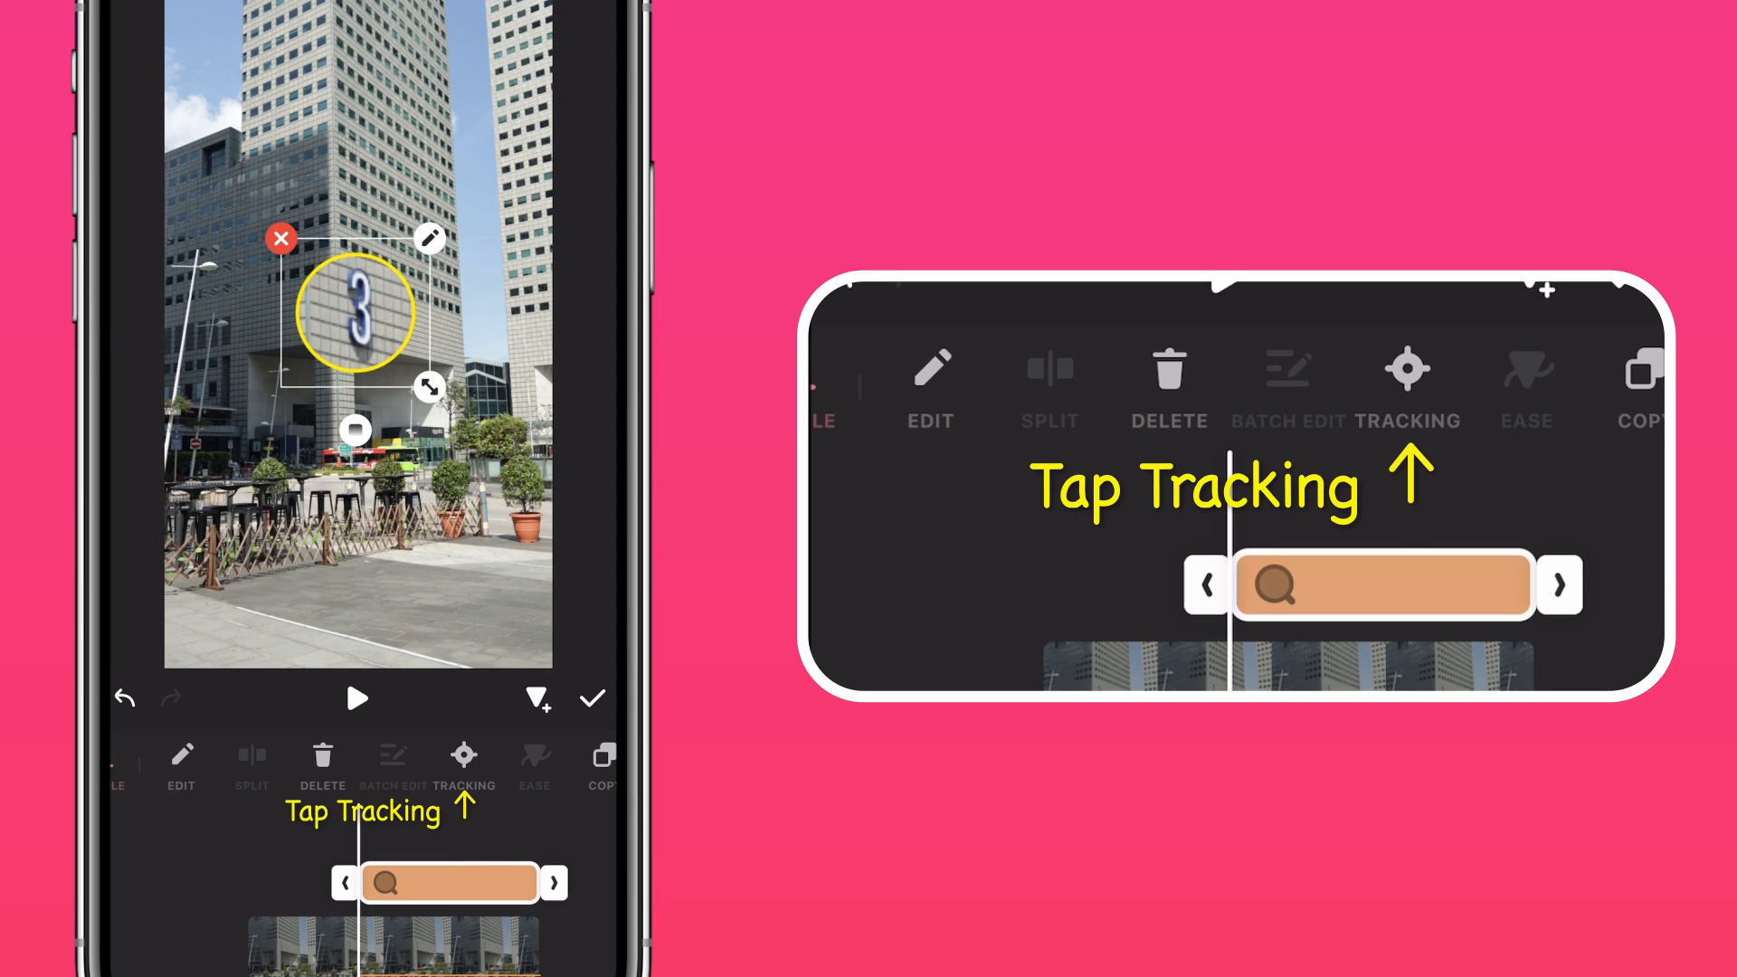
Set up object tracking for the magnifier targeting the number 3
click(464, 765)
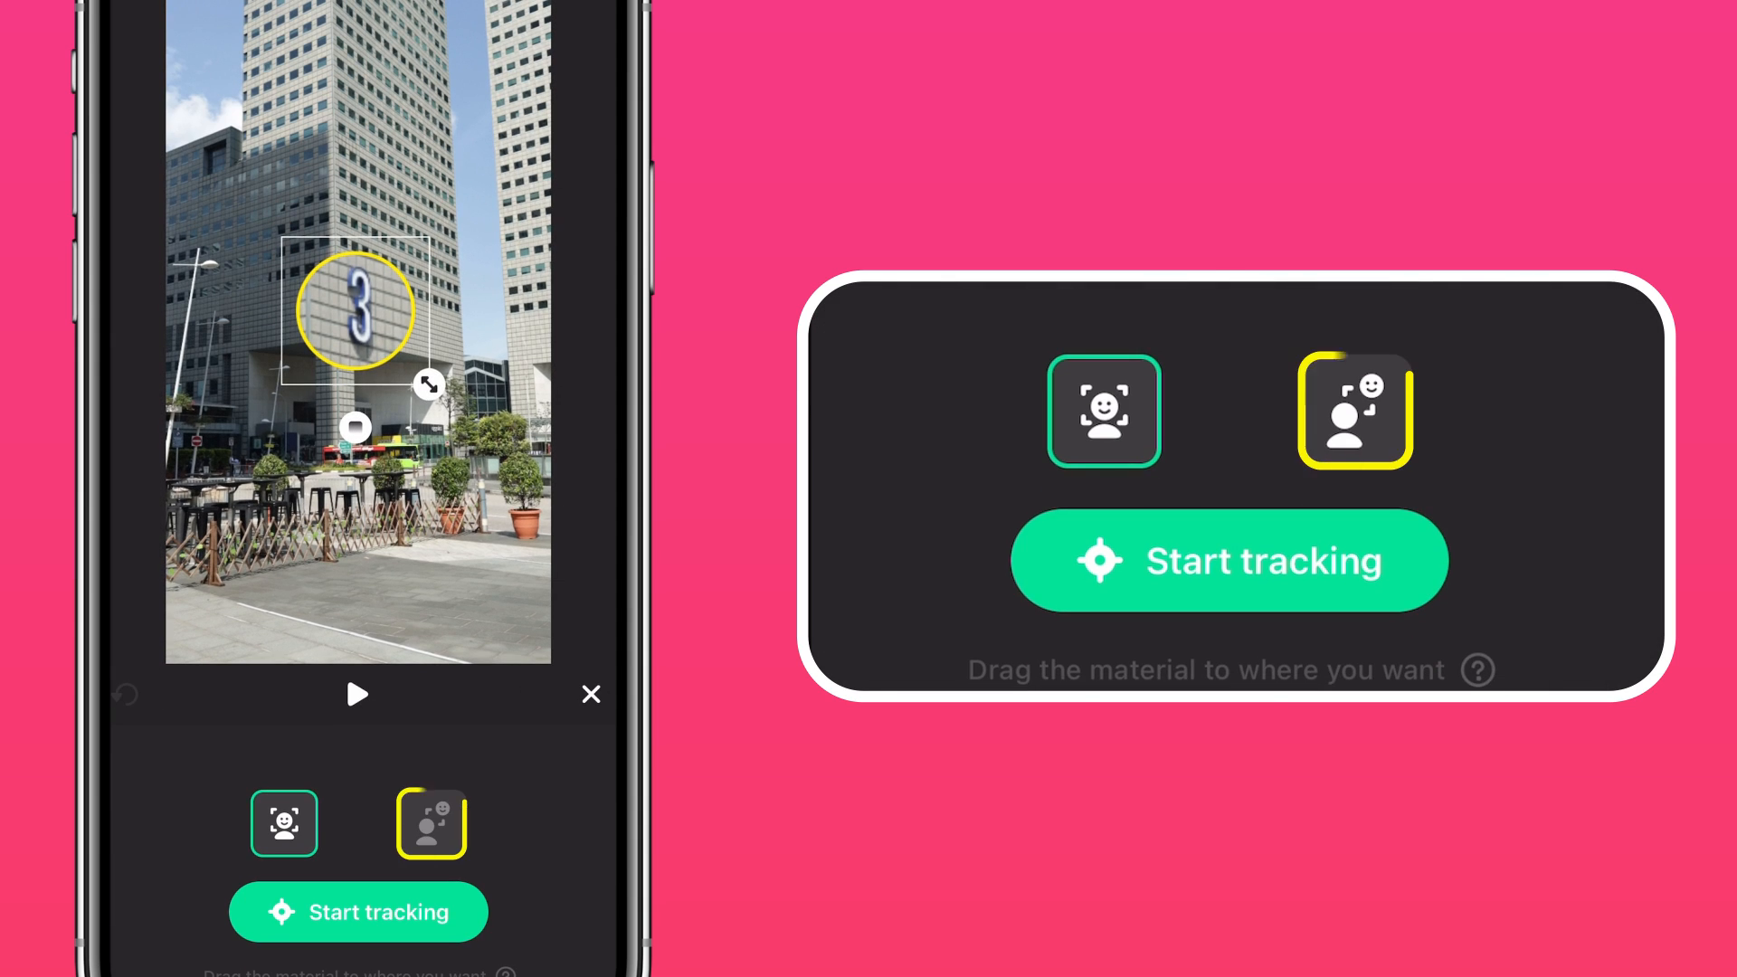
click(1354, 411)
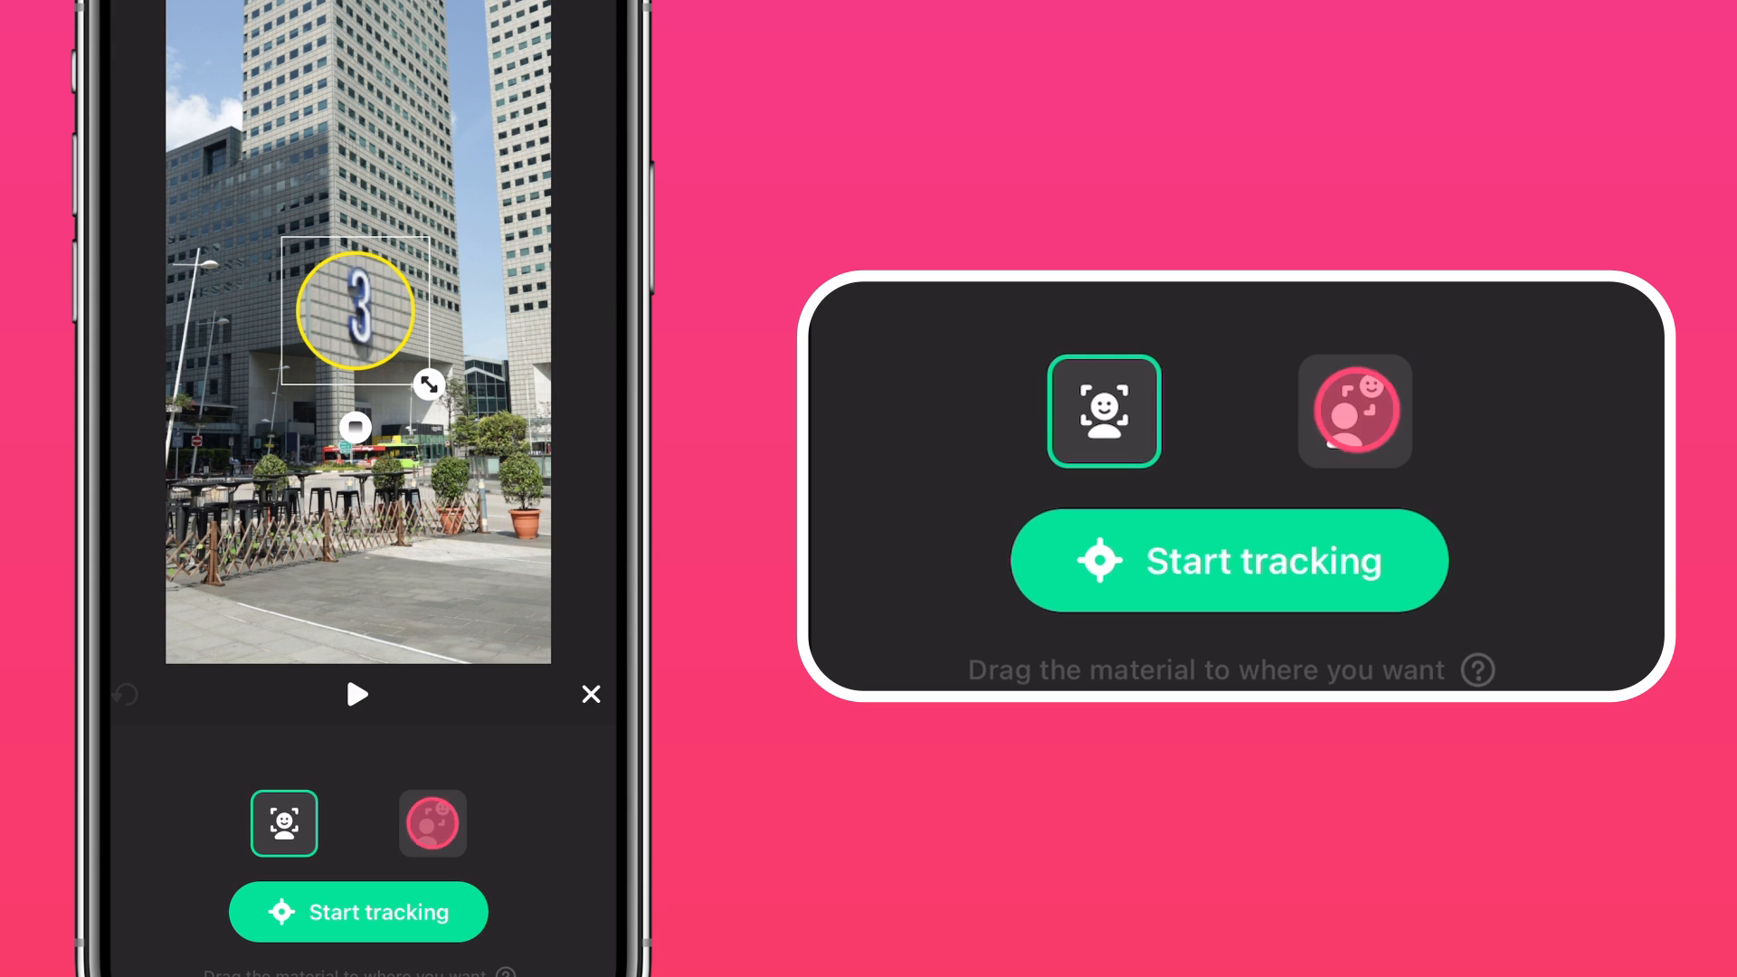
click(1354, 411)
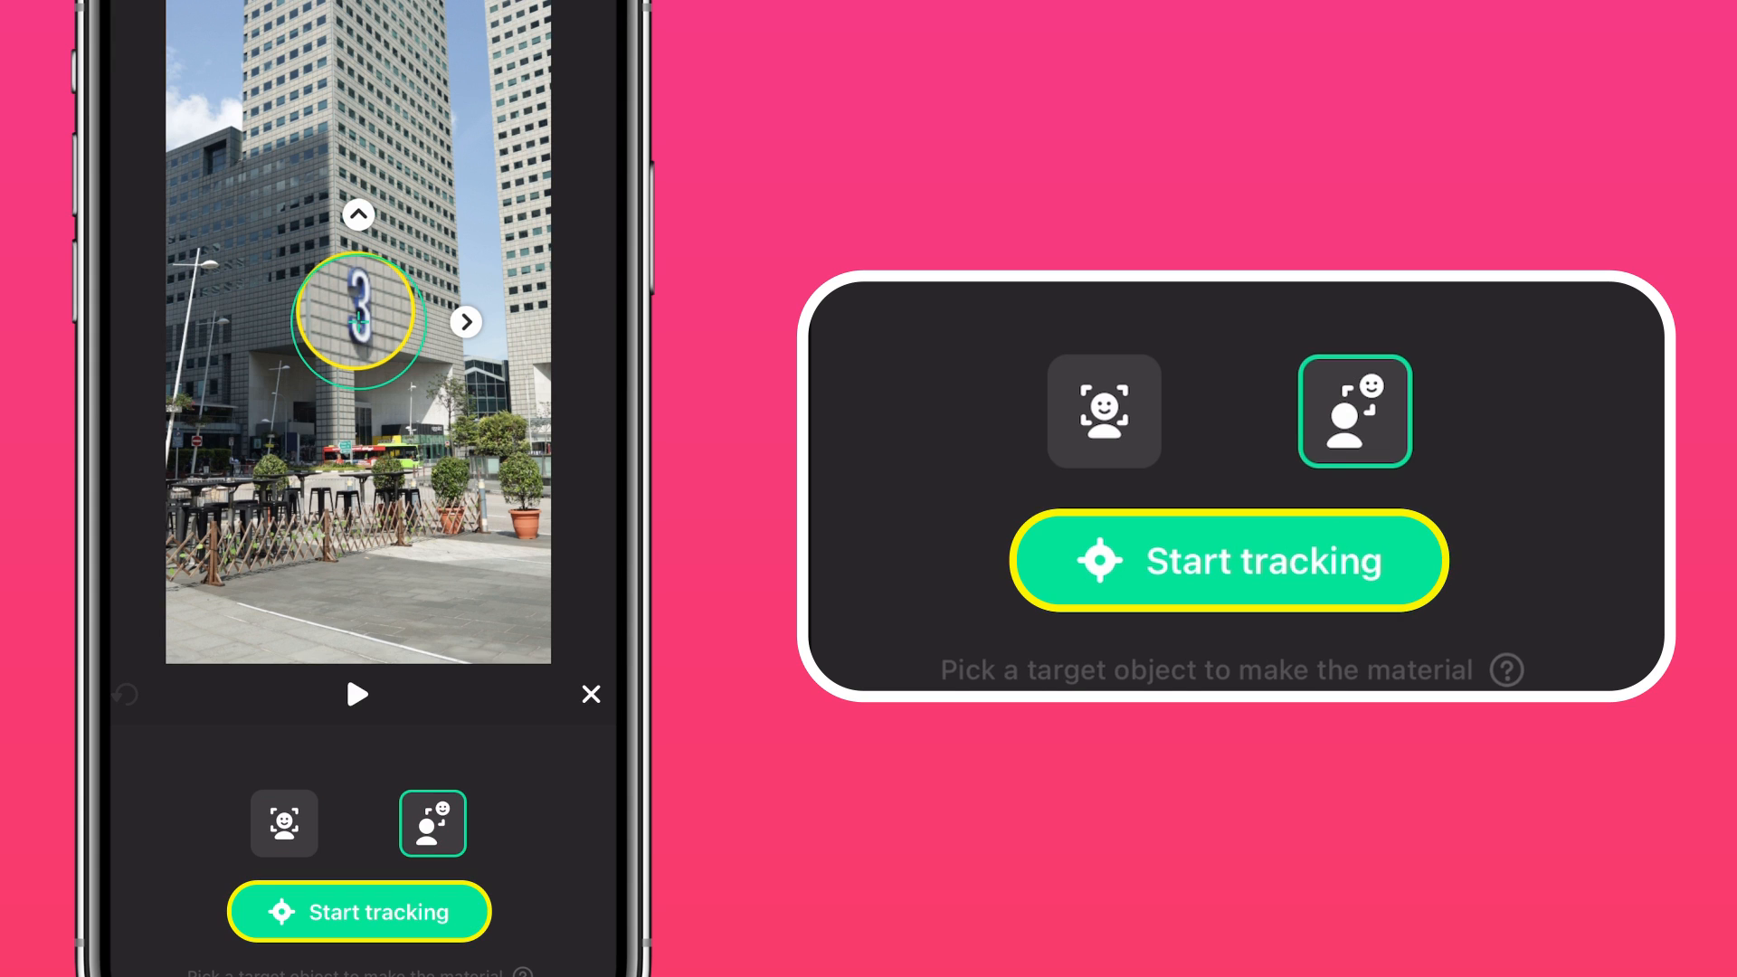